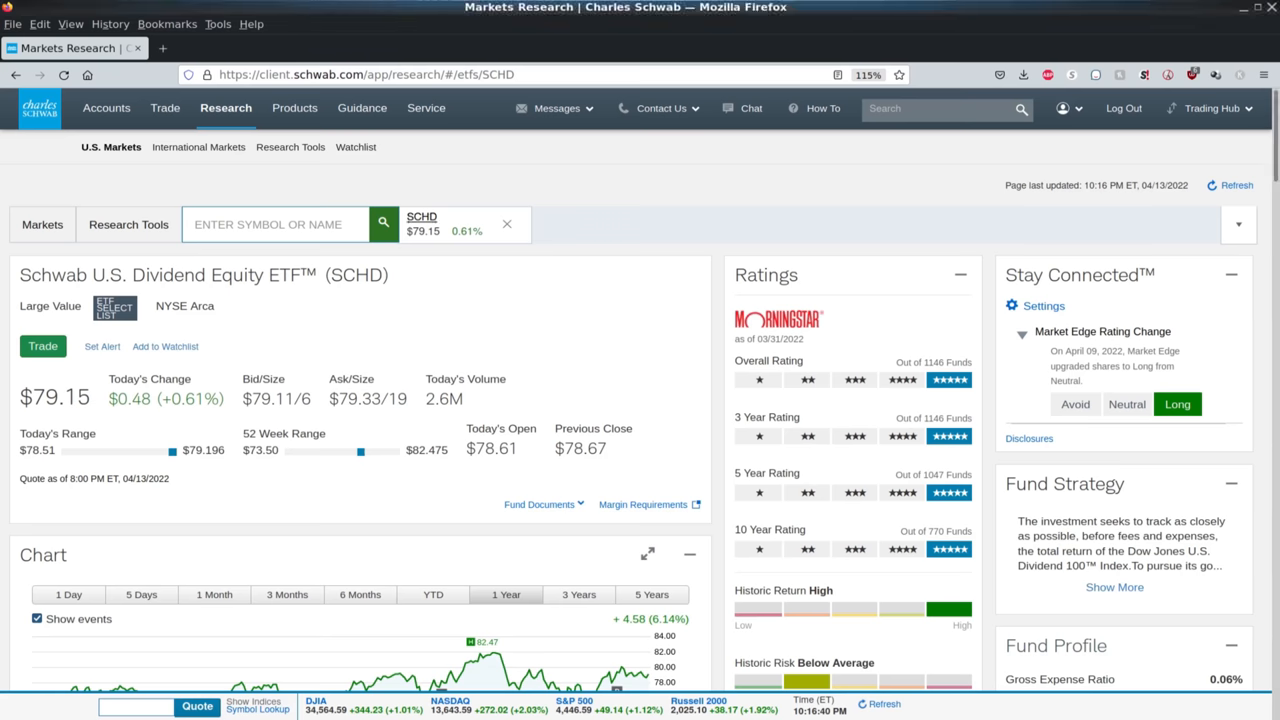
Review SCHD's Fund Profile and 0.06% expense ratio, then switch to the Dividend Portfolio spreadsheet.
{"action": "scroll", "scroll_direction": "down", "scroll_amount": 3}
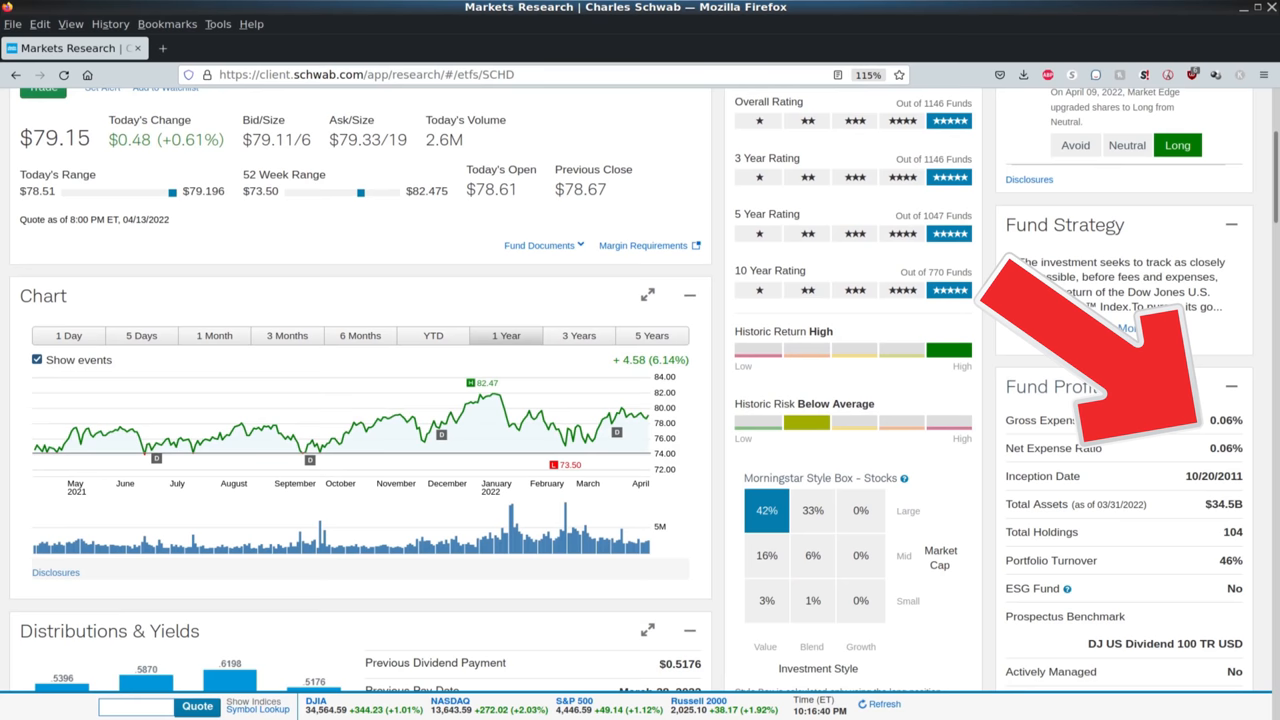
{"action": "left_click", "coordinate": [68, 48]}
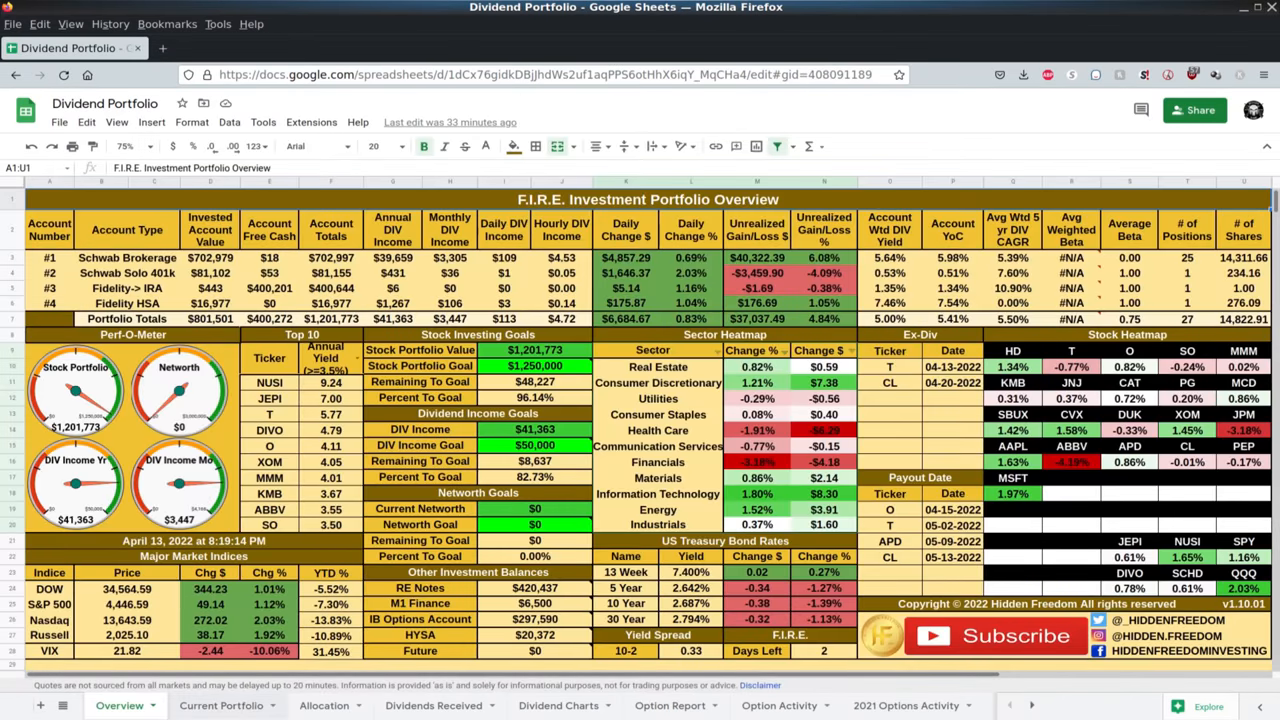
Look over the Overview tab before returning to the Schwab SCHD page.
{"action": "left_click", "coordinate": [219, 705]}
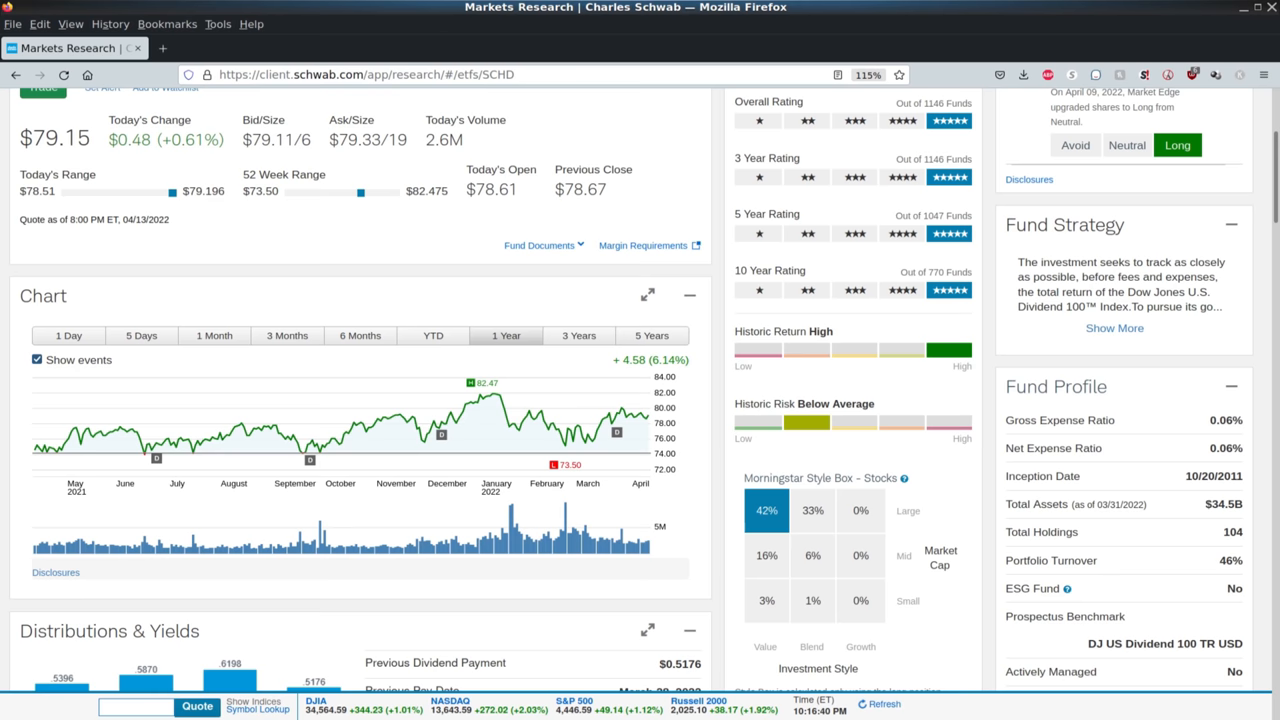
{"action": "scroll", "scroll_direction": "up", "scroll_amount": 3}
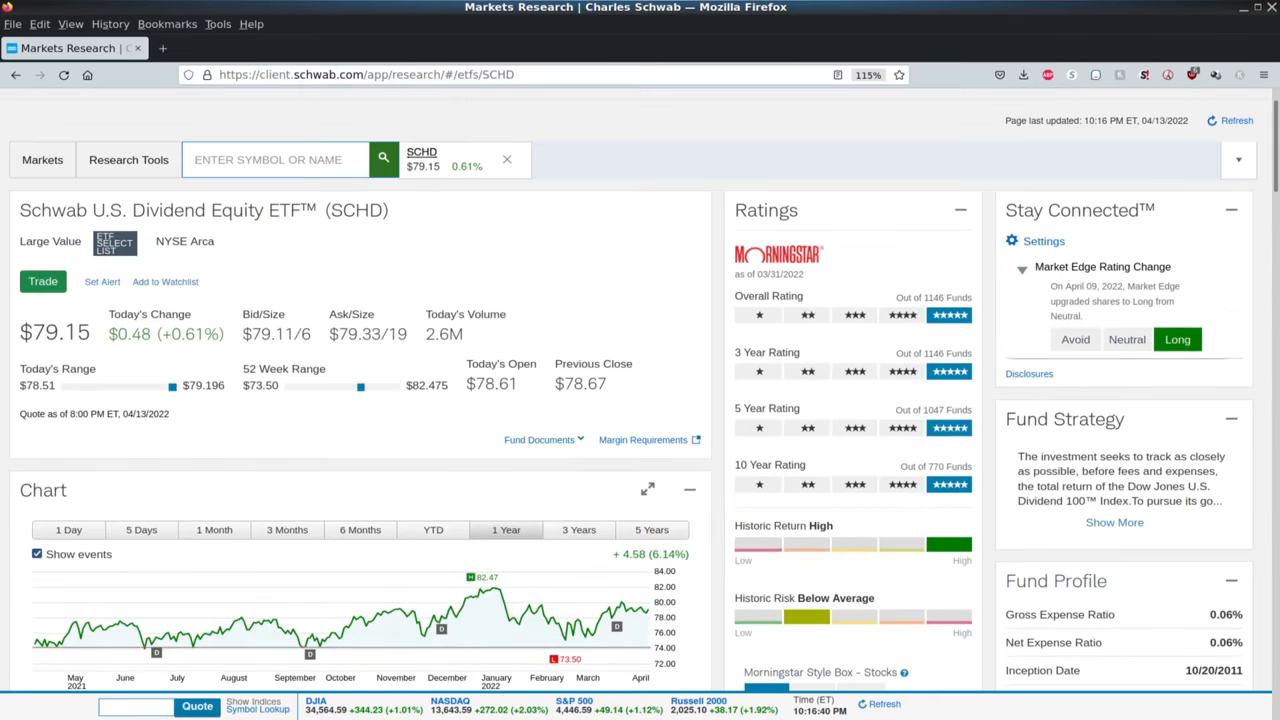
{"action": "scroll", "scroll_direction": "down", "scroll_amount": 3}
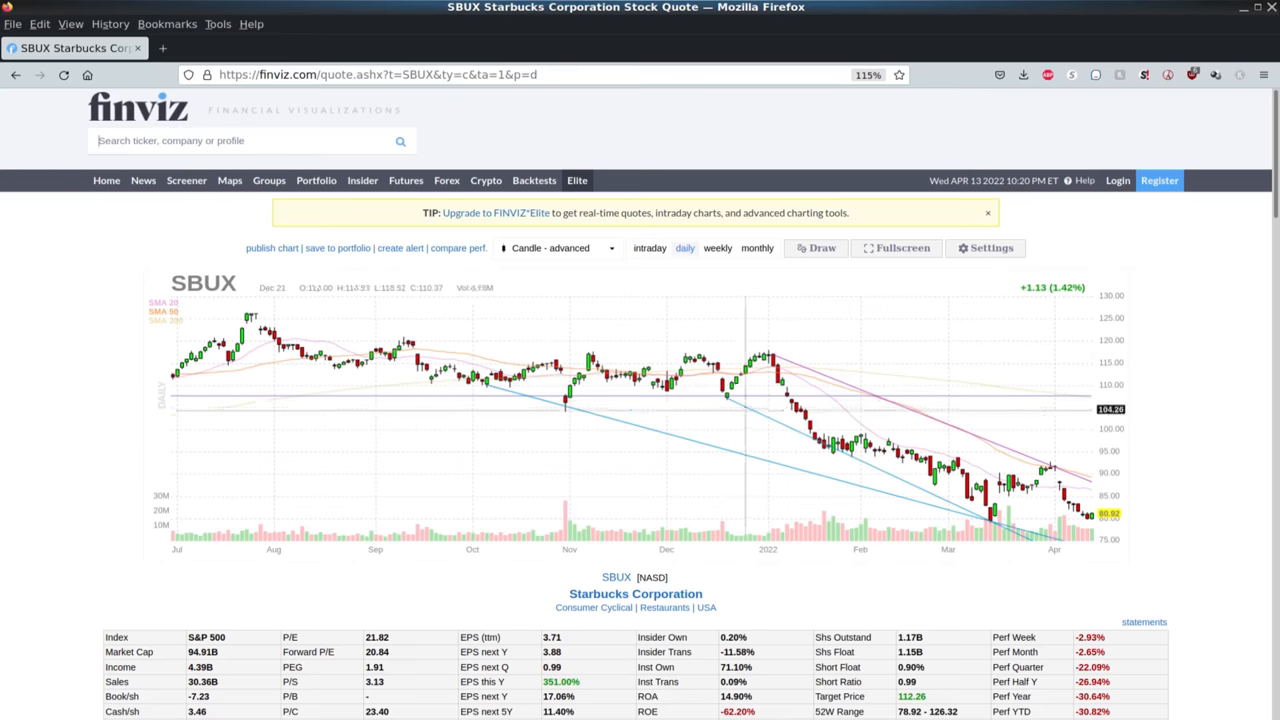
{"action": "mouse_move", "coordinate": [770, 415]}
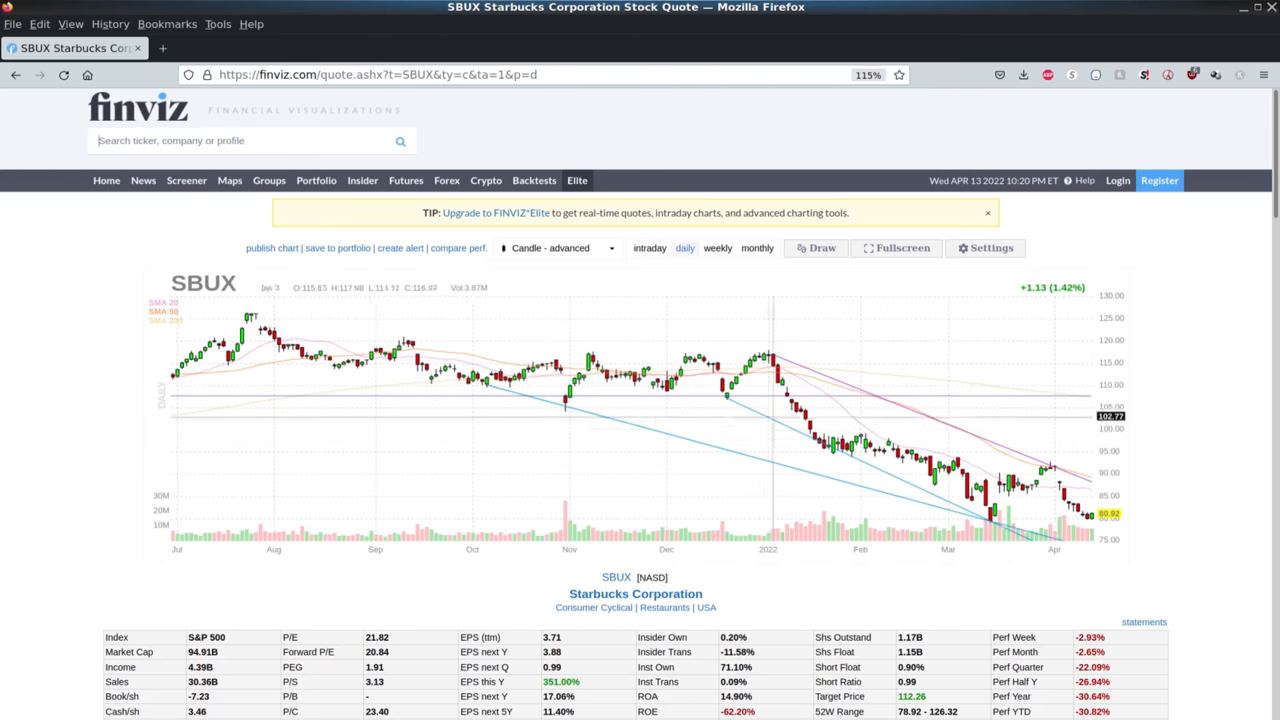
{"action": "mouse_move", "coordinate": [1040, 415]}
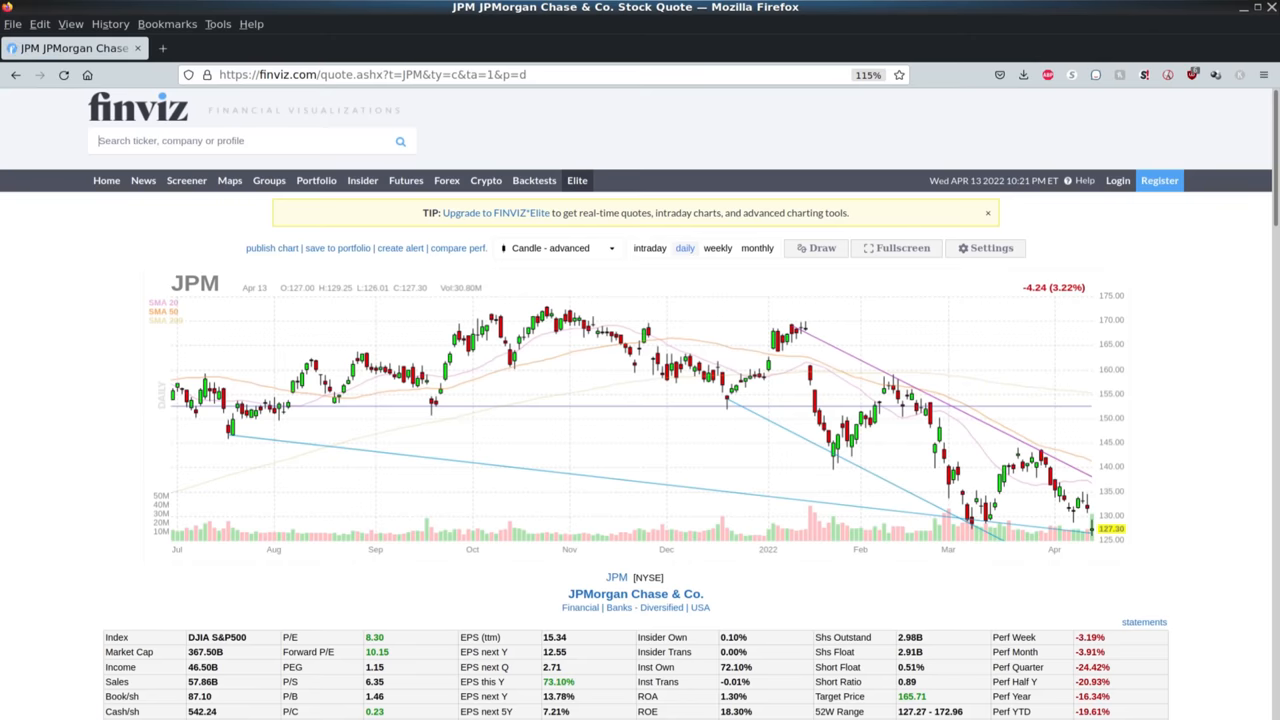
Scroll JPM's finviz page down to the fundamentals table with its 4.00 dividend and 3.14% yield.
{"action": "scroll", "scroll_direction": "down", "scroll_amount": 3}
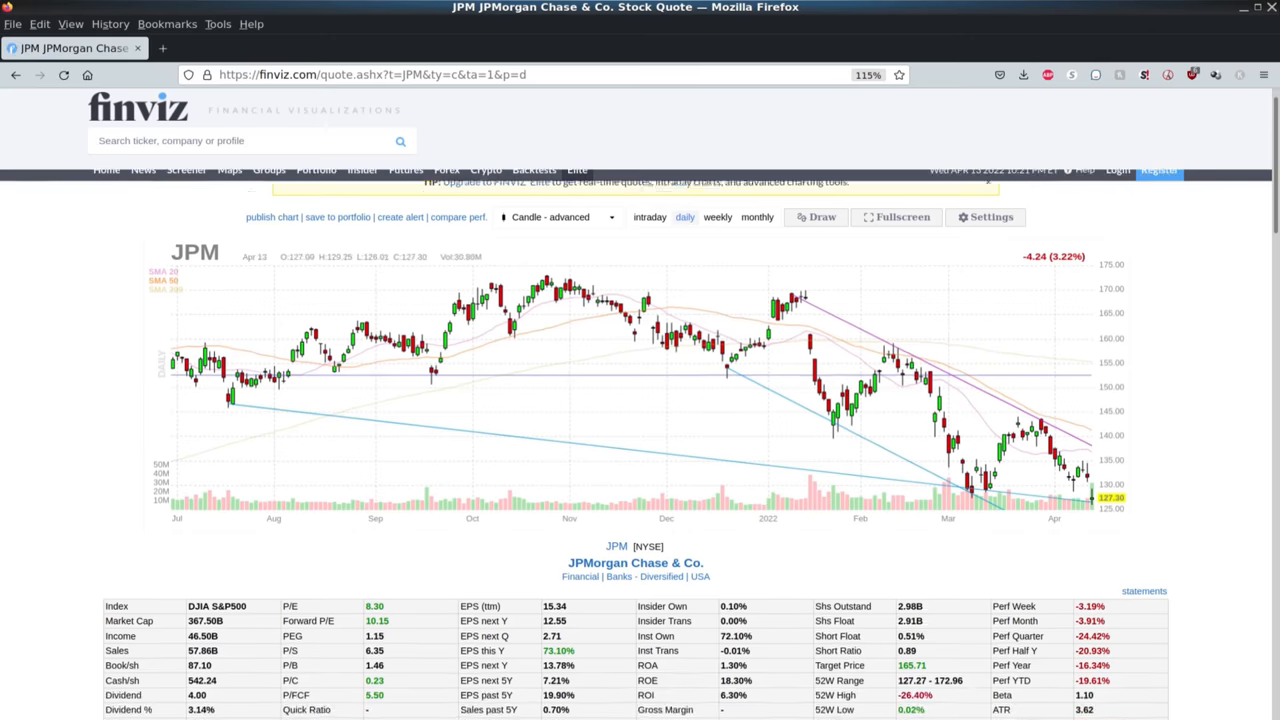
{"action": "scroll", "scroll_direction": "down", "scroll_amount": 3}
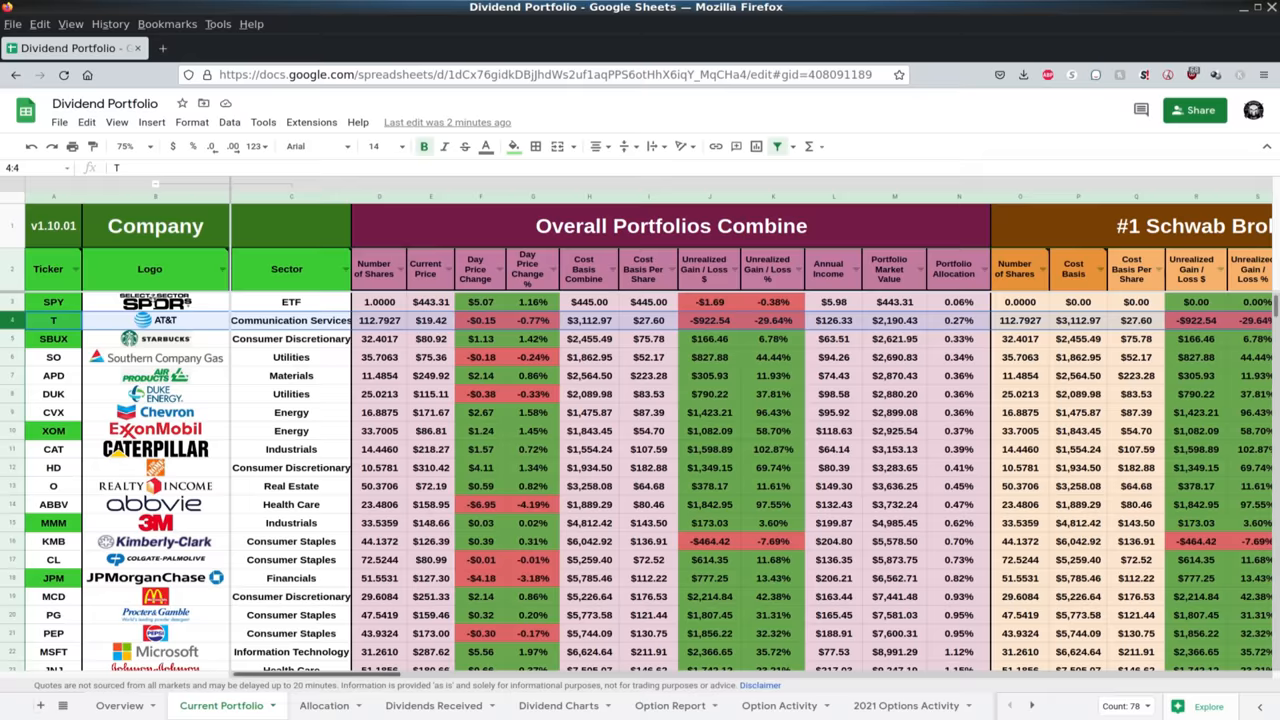
Scroll the Current Portfolio sheet right past Overall Portfolios Combine to the Stock Metrics section.
{"action": "scroll", "scroll_direction": "right", "scroll_amount": 3}
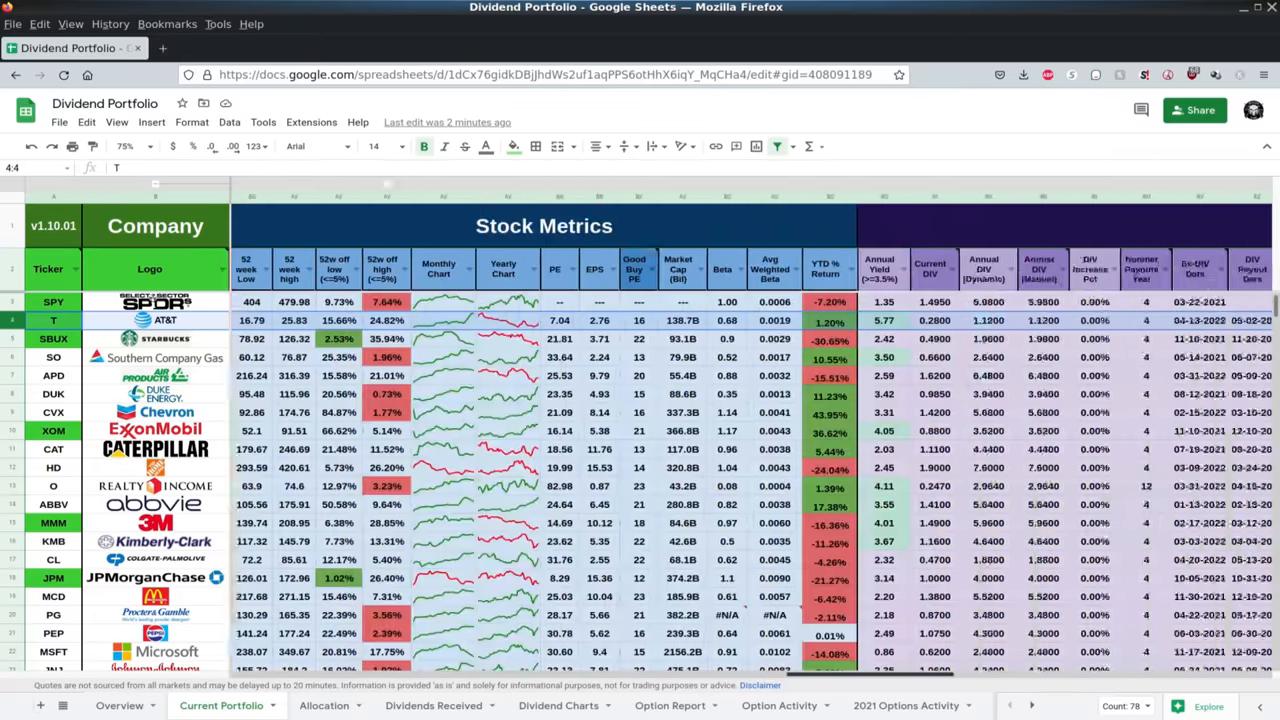
{"action": "scroll", "scroll_direction": "right", "scroll_amount": 3}
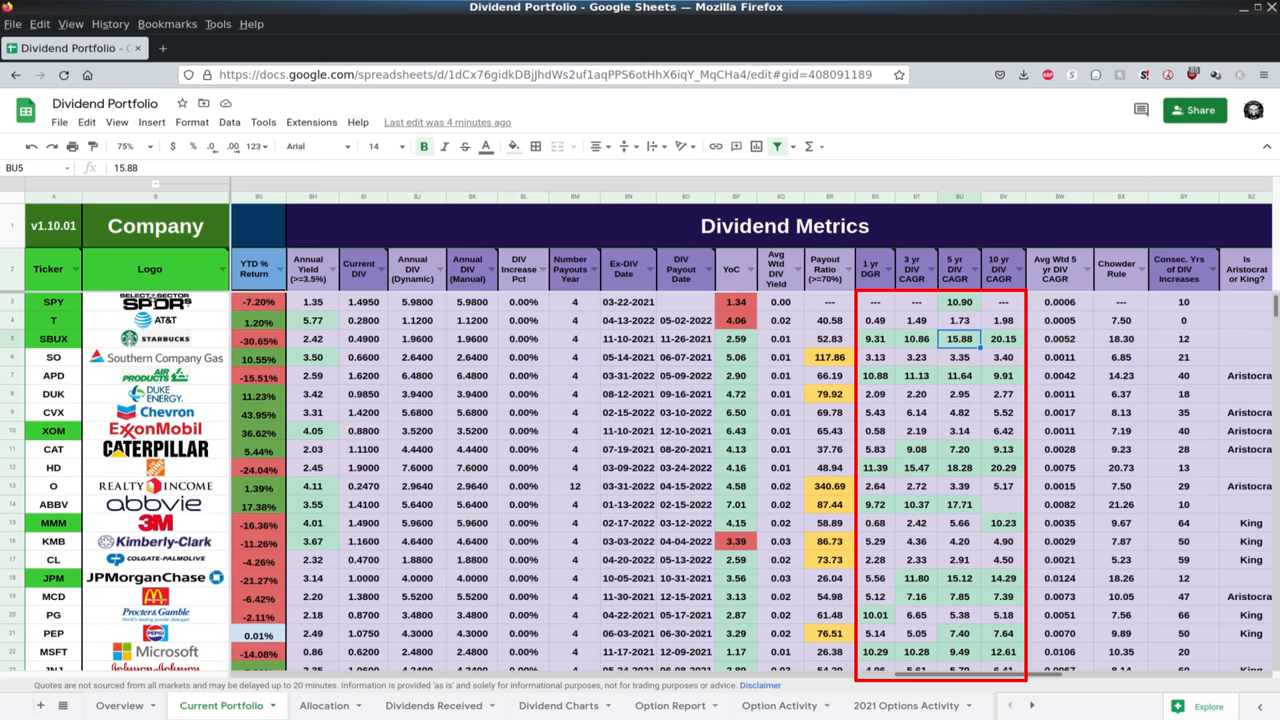
Single out the AbbVie row to compare its DGR and CAGR values, then continue across the metrics columns.
{"action": "left_click", "coordinate": [53, 467]}
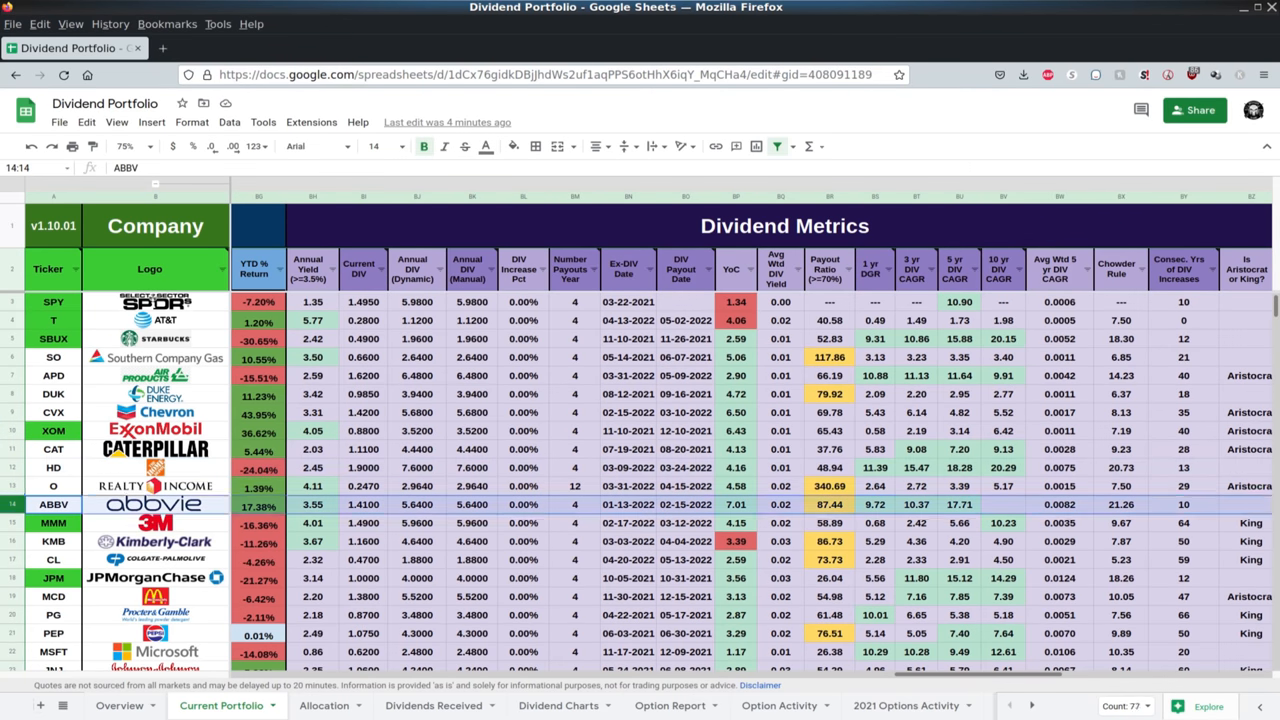
{"action": "scroll", "scroll_direction": "down", "scroll_amount": 3}
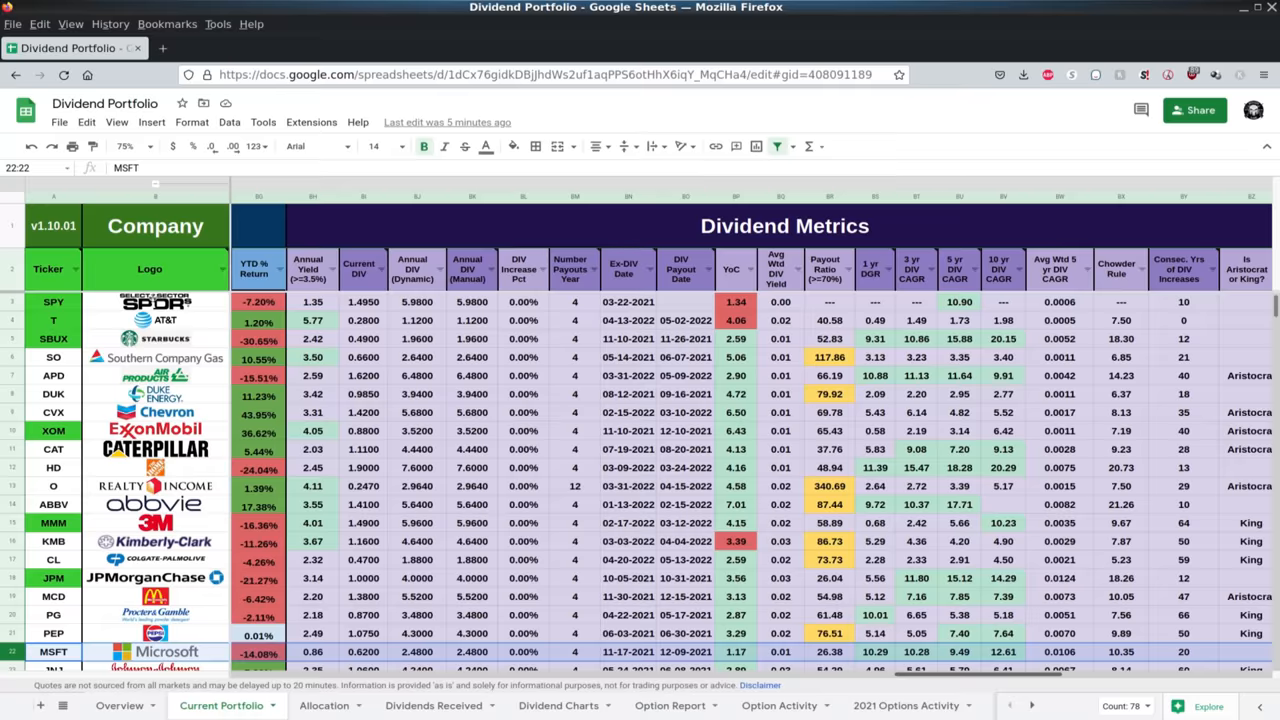
{"action": "scroll", "scroll_direction": "right", "scroll_amount": 3}
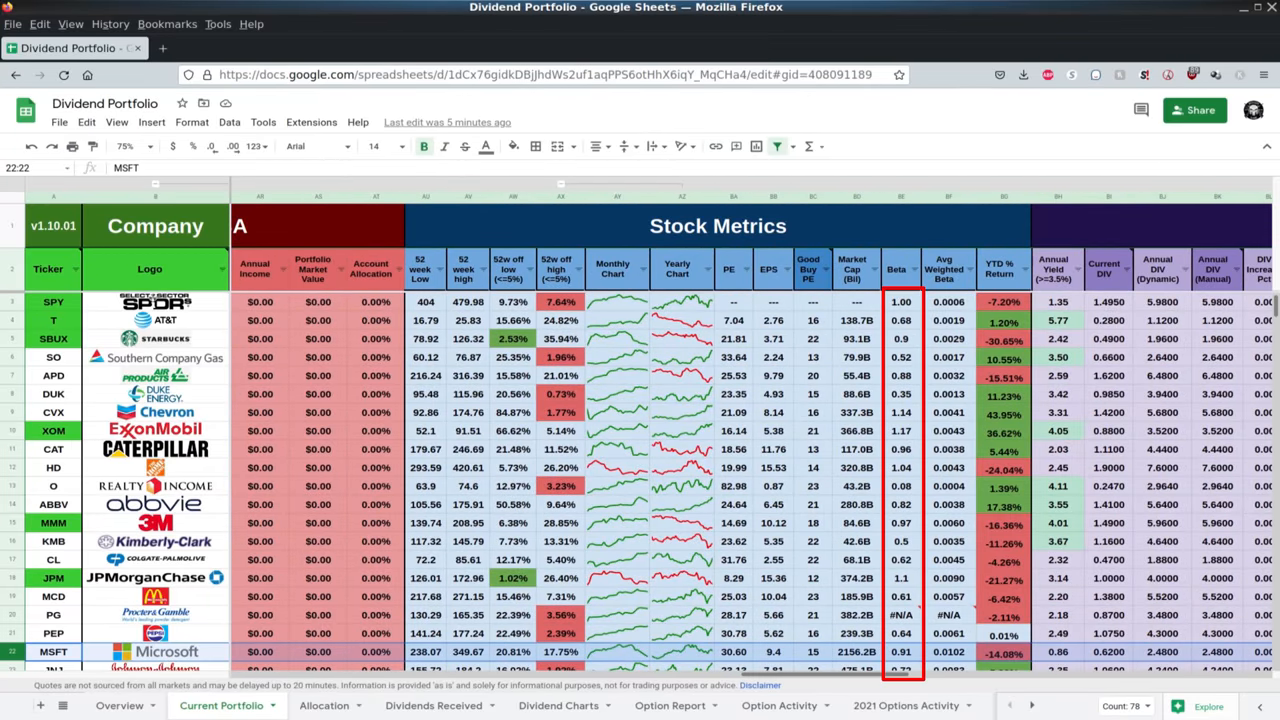
{"action": "left_click", "coordinate": [53, 320]}
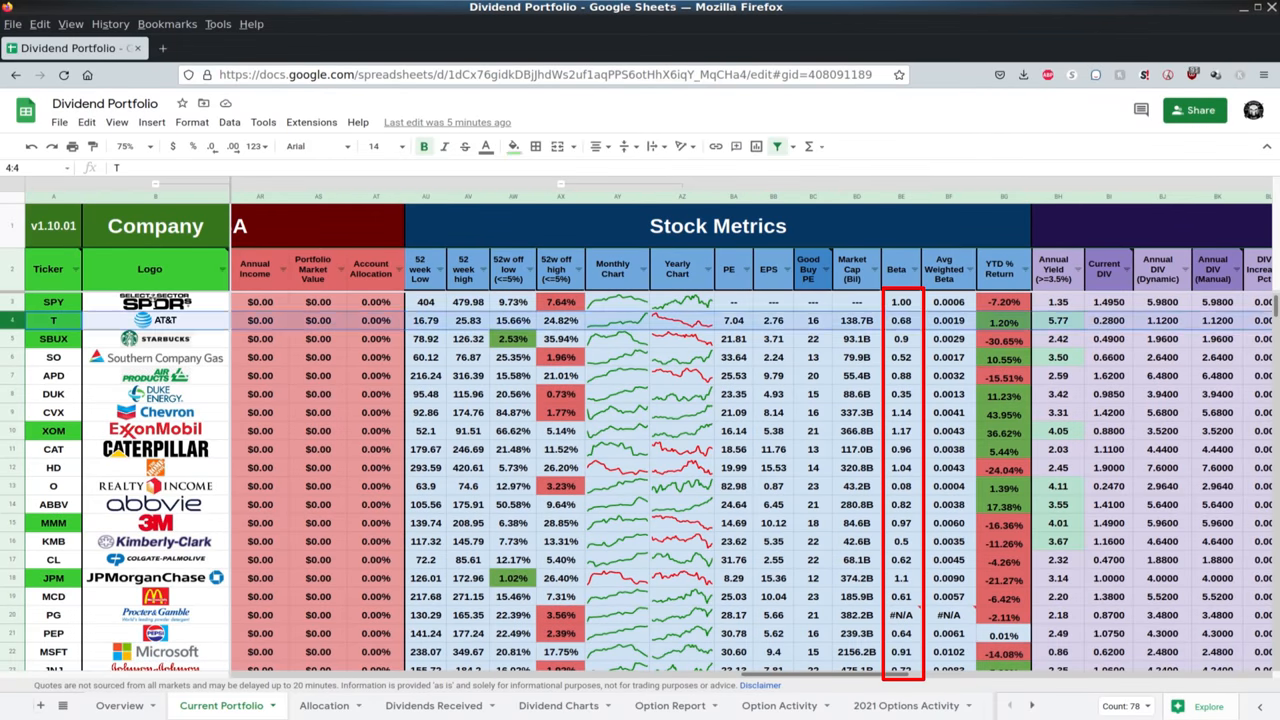
{"action": "left_click", "coordinate": [53, 338]}
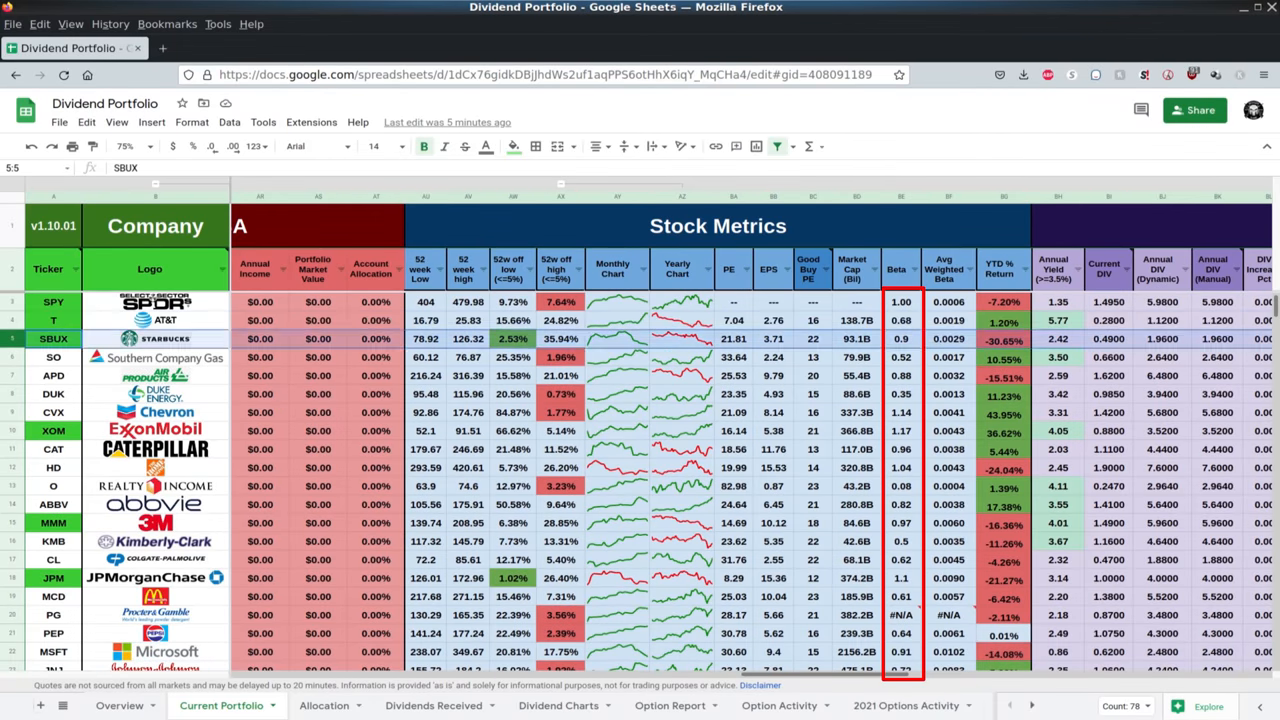
{"action": "left_click", "coordinate": [53, 357]}
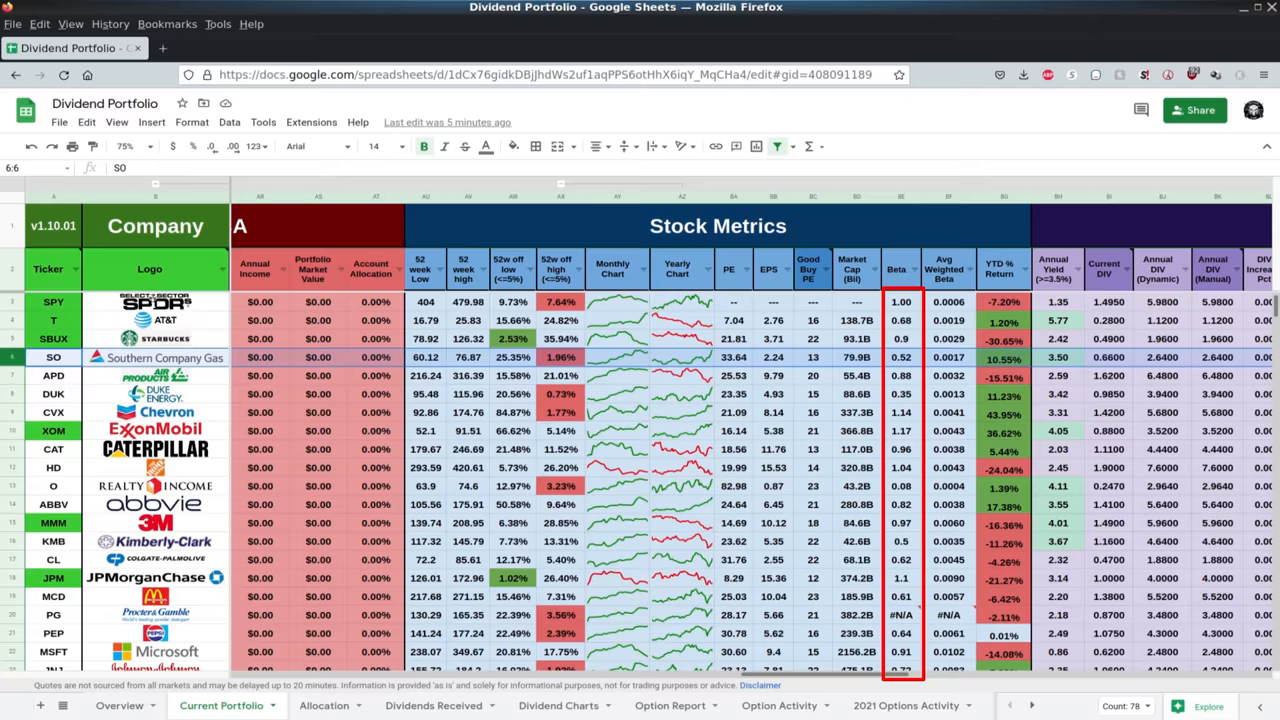
{"action": "left_click", "coordinate": [53, 393]}
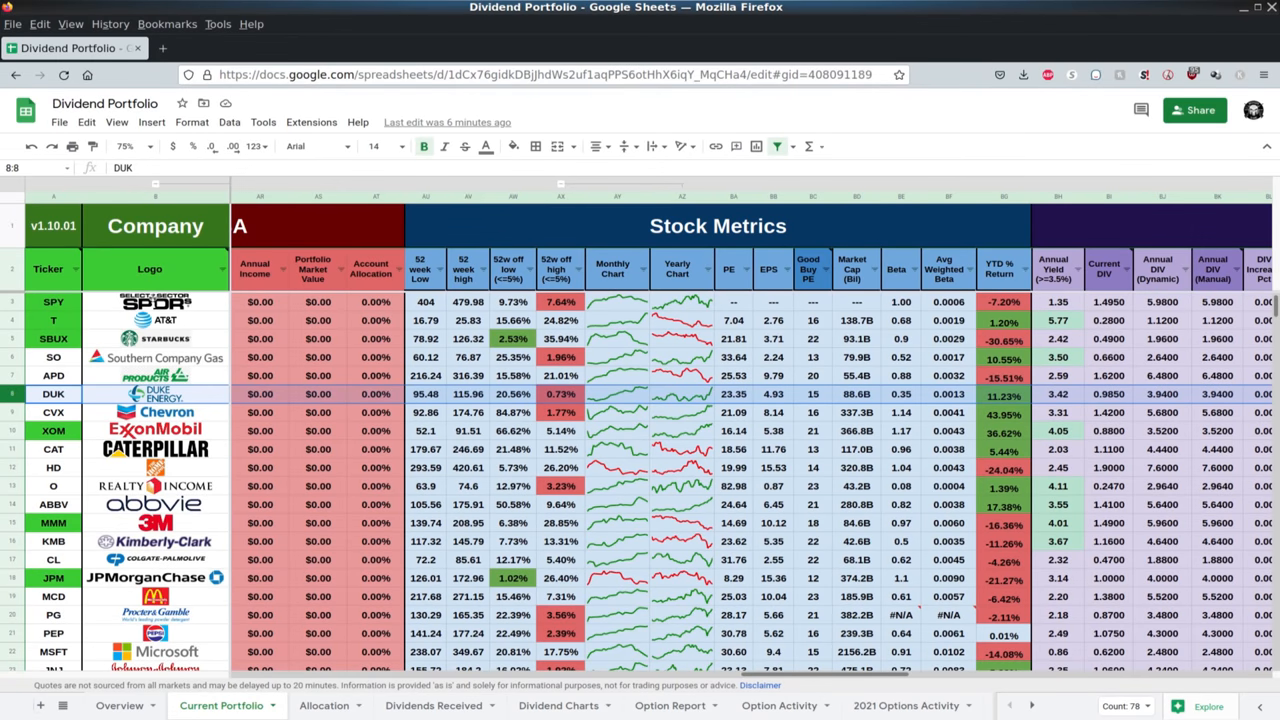
Move past the Dividend Metrics columns and switch to the Overview sheet with upcoming ex-dividend dates.
{"action": "scroll", "scroll_direction": "right", "scroll_amount": 3}
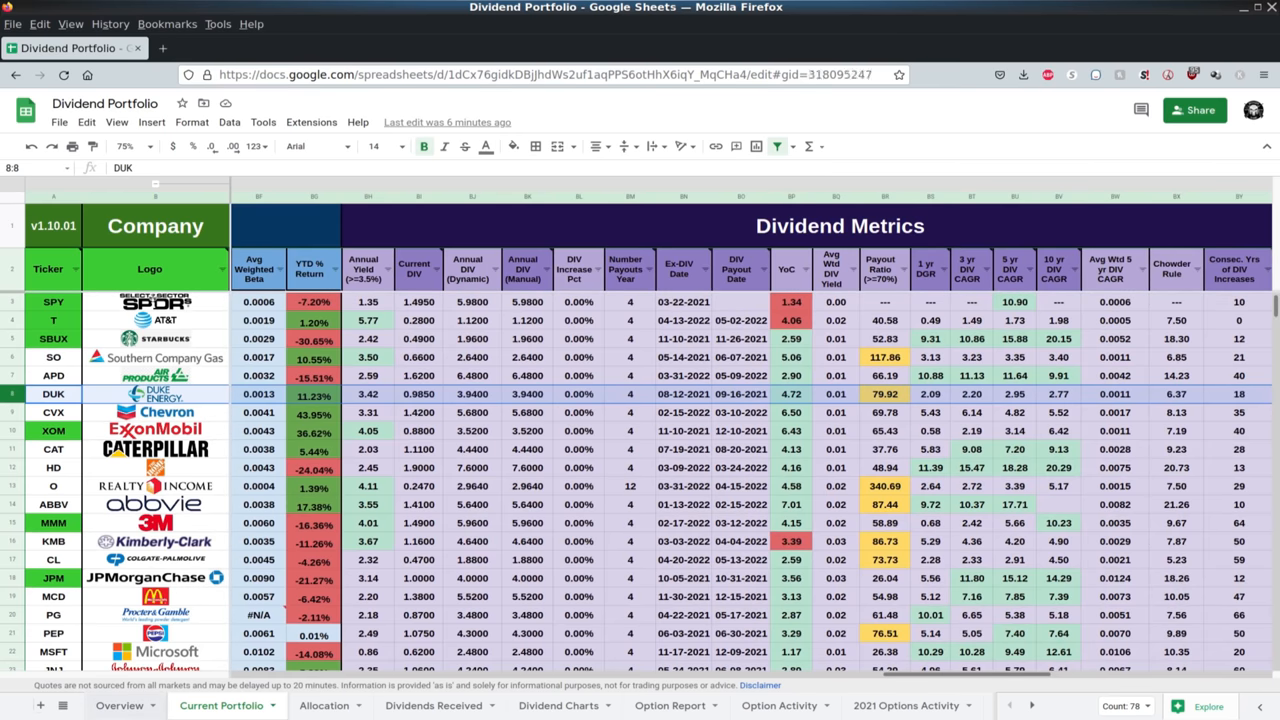
{"action": "left_click", "coordinate": [119, 705]}
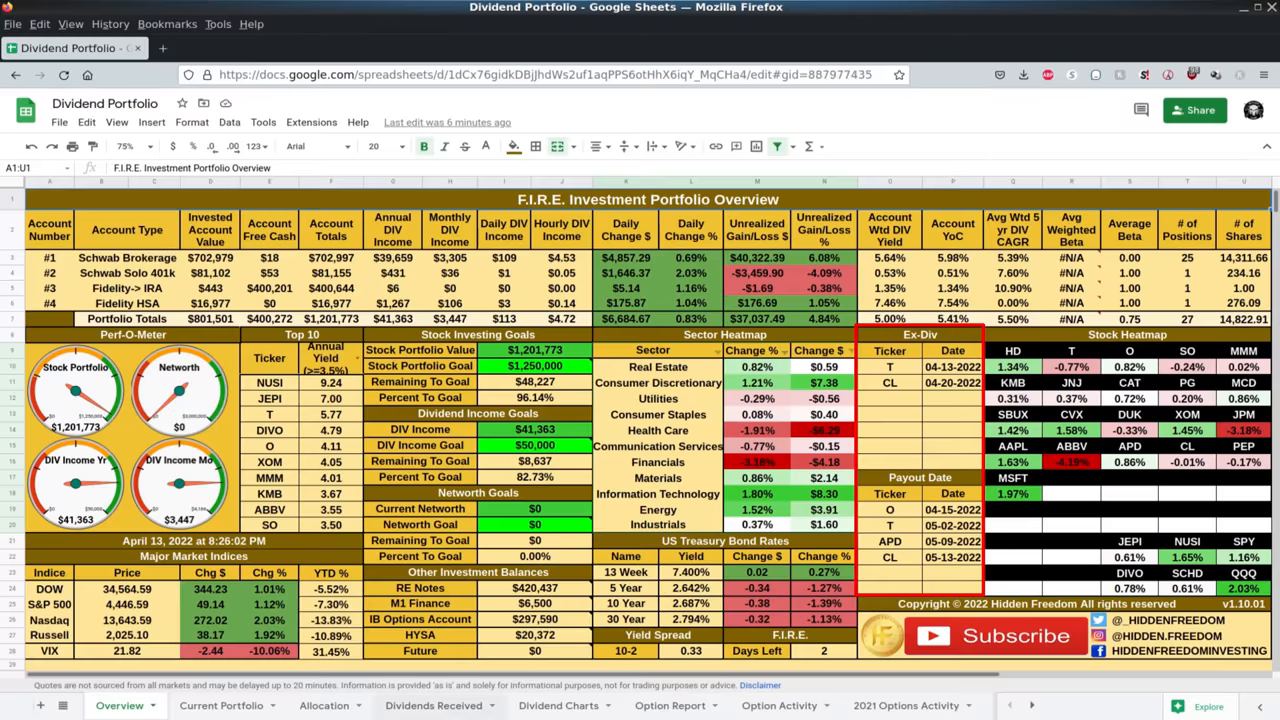
{"action": "left_click", "coordinate": [433, 705]}
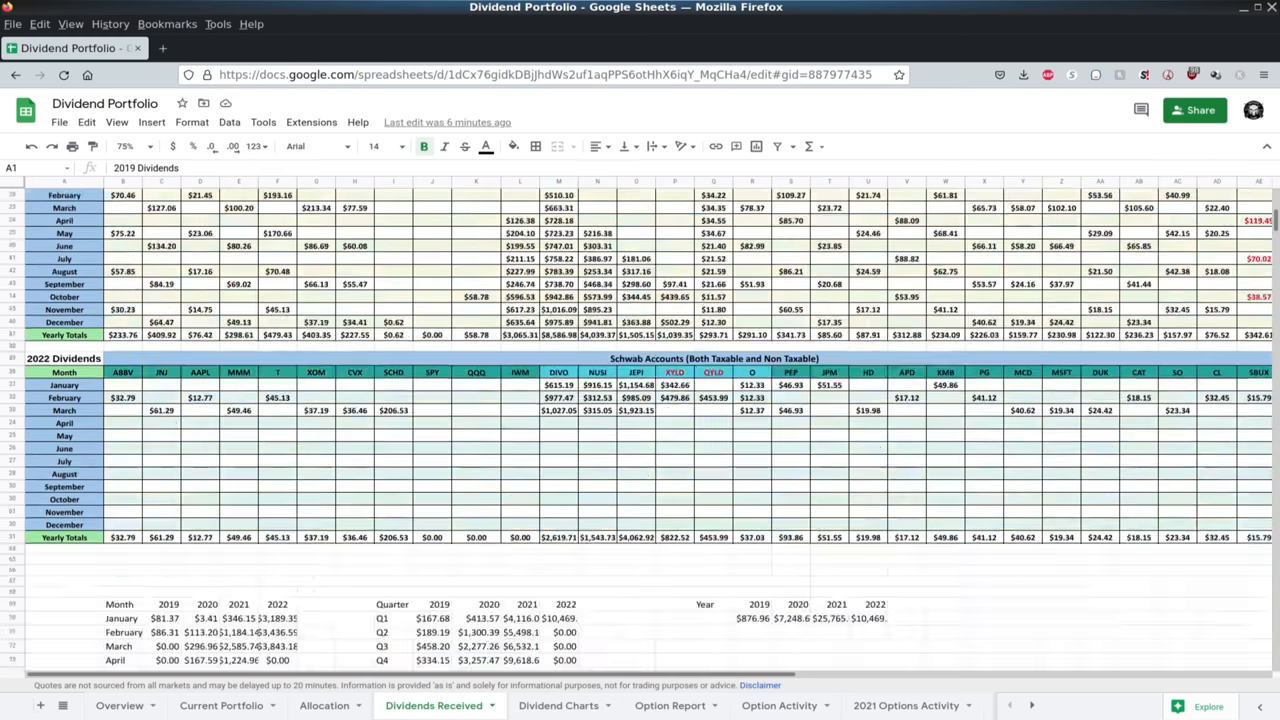
{"action": "scroll", "scroll_direction": "down", "scroll_amount": 3}
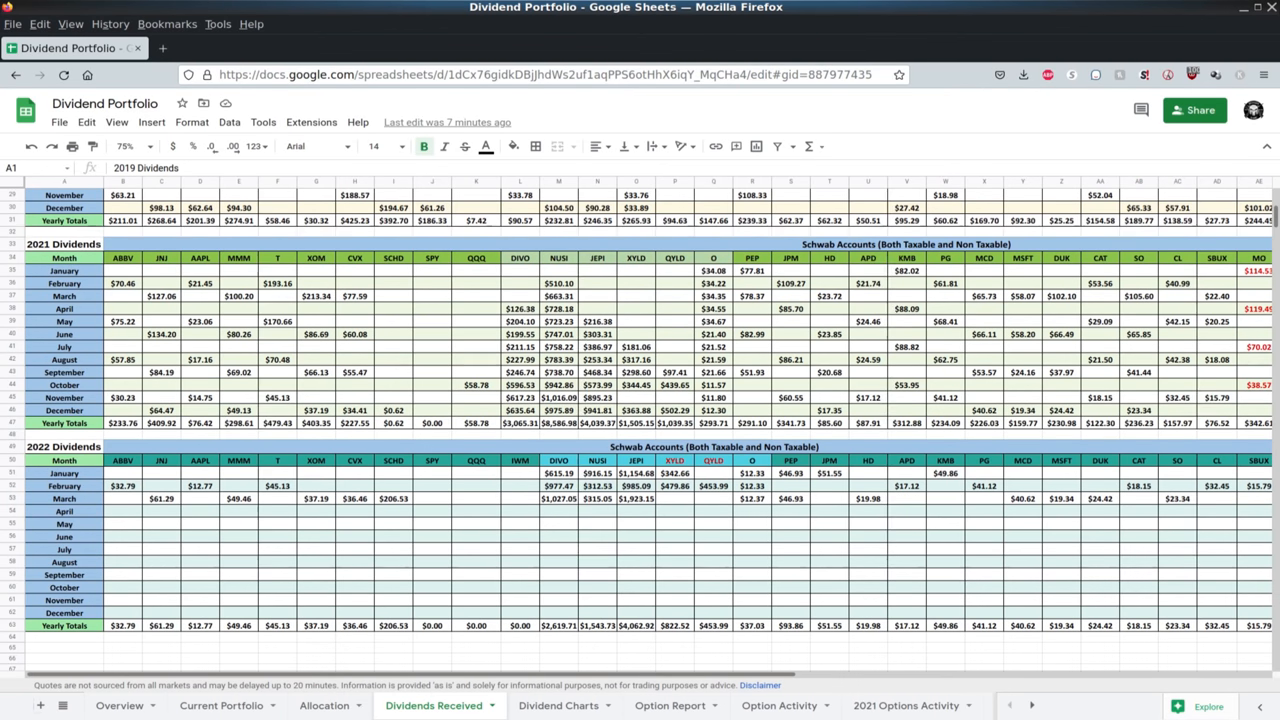
{"action": "left_click_drag", "start_coordinate": [122, 270], "coordinate": [162, 410]}
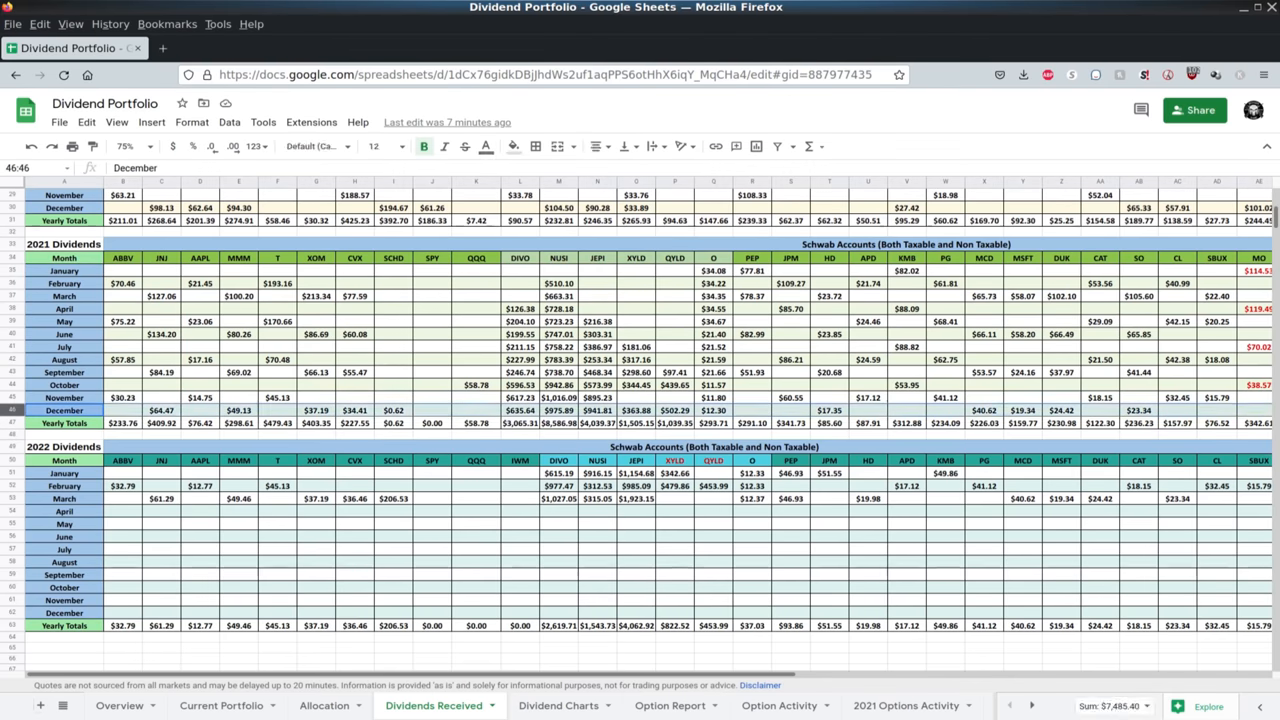
{"action": "left_click", "coordinate": [64, 410]}
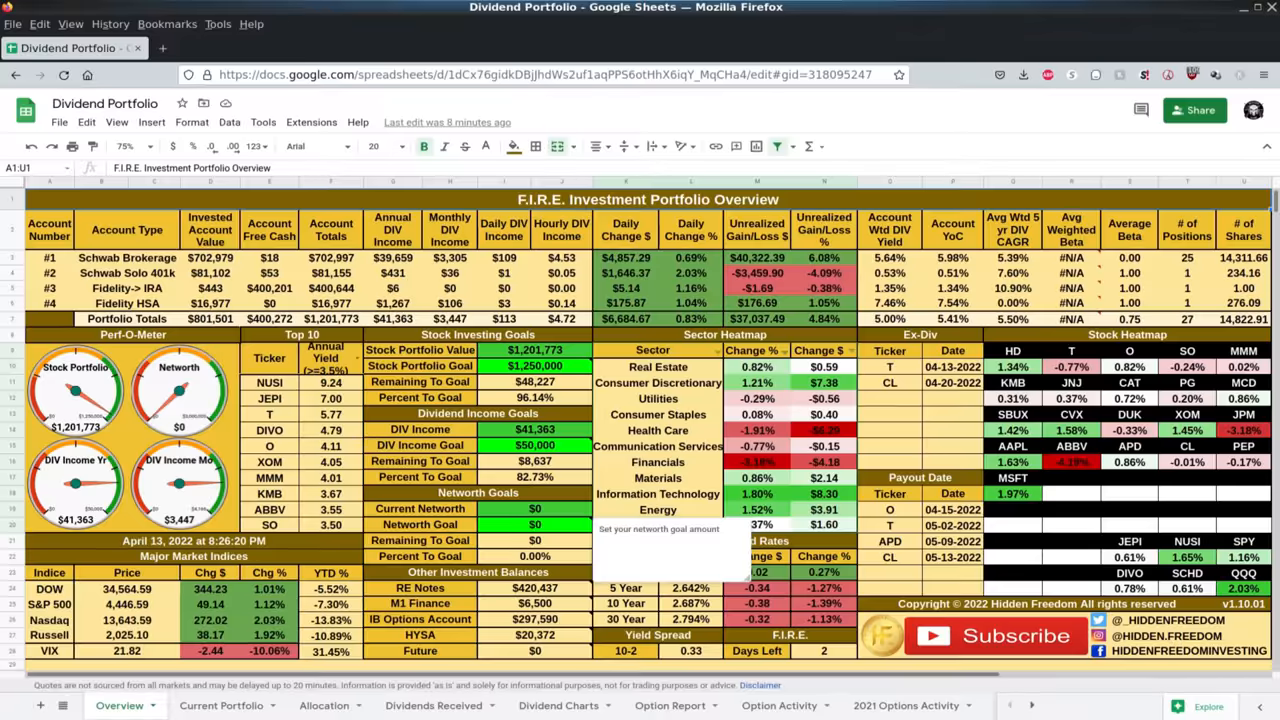
Check SBUX's sector on the Current Portfolio sheet, then switch to the Allocation sector pie chart.
{"action": "left_click", "coordinate": [219, 705]}
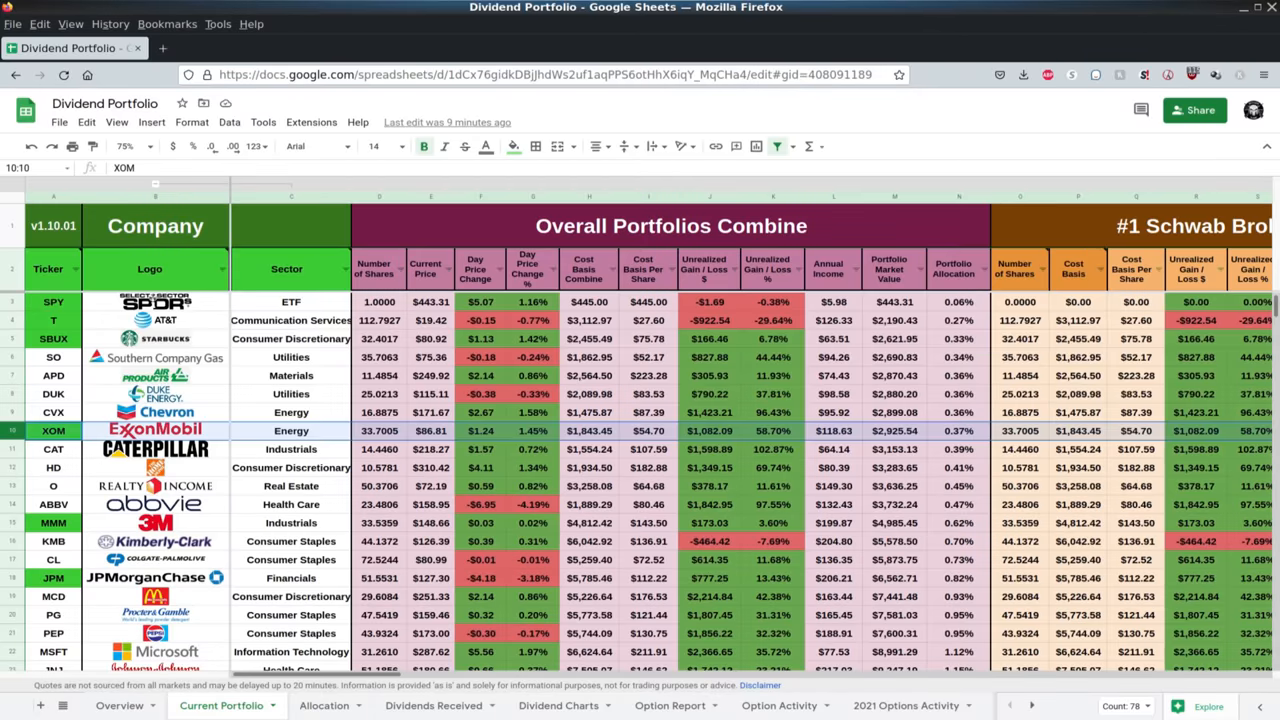
{"action": "left_click", "coordinate": [53, 338]}
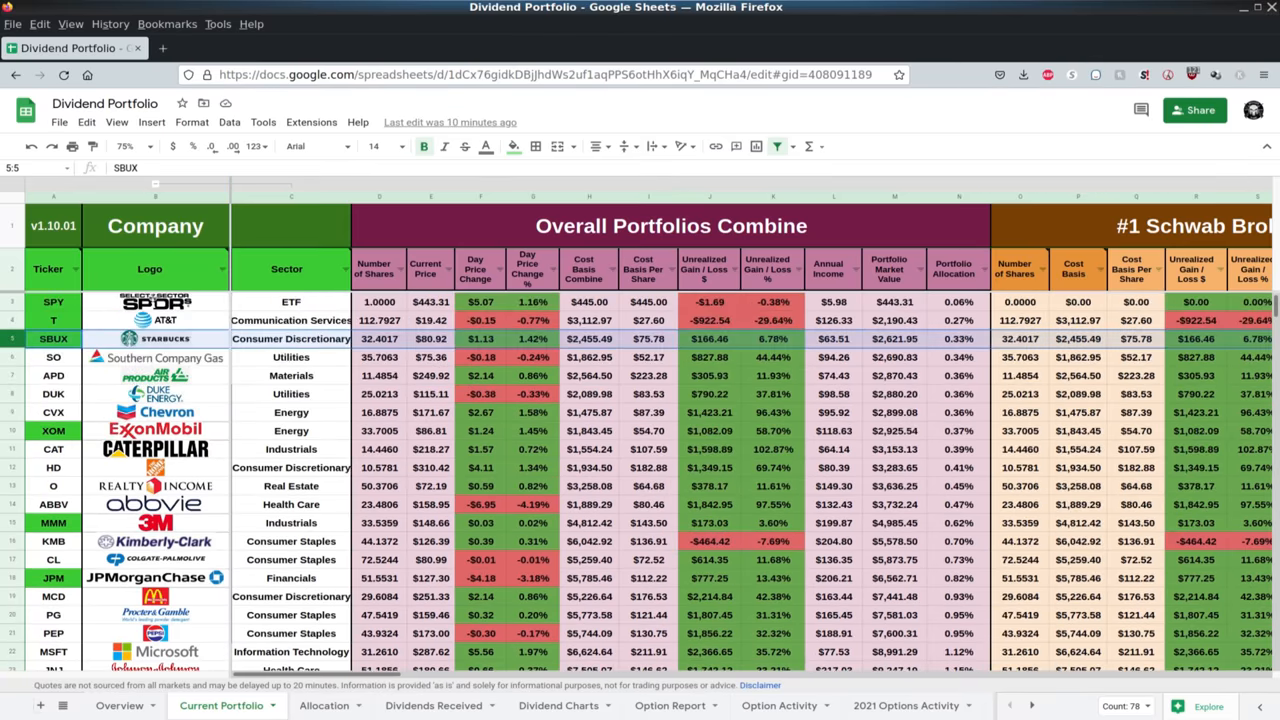
{"action": "left_click", "coordinate": [324, 705]}
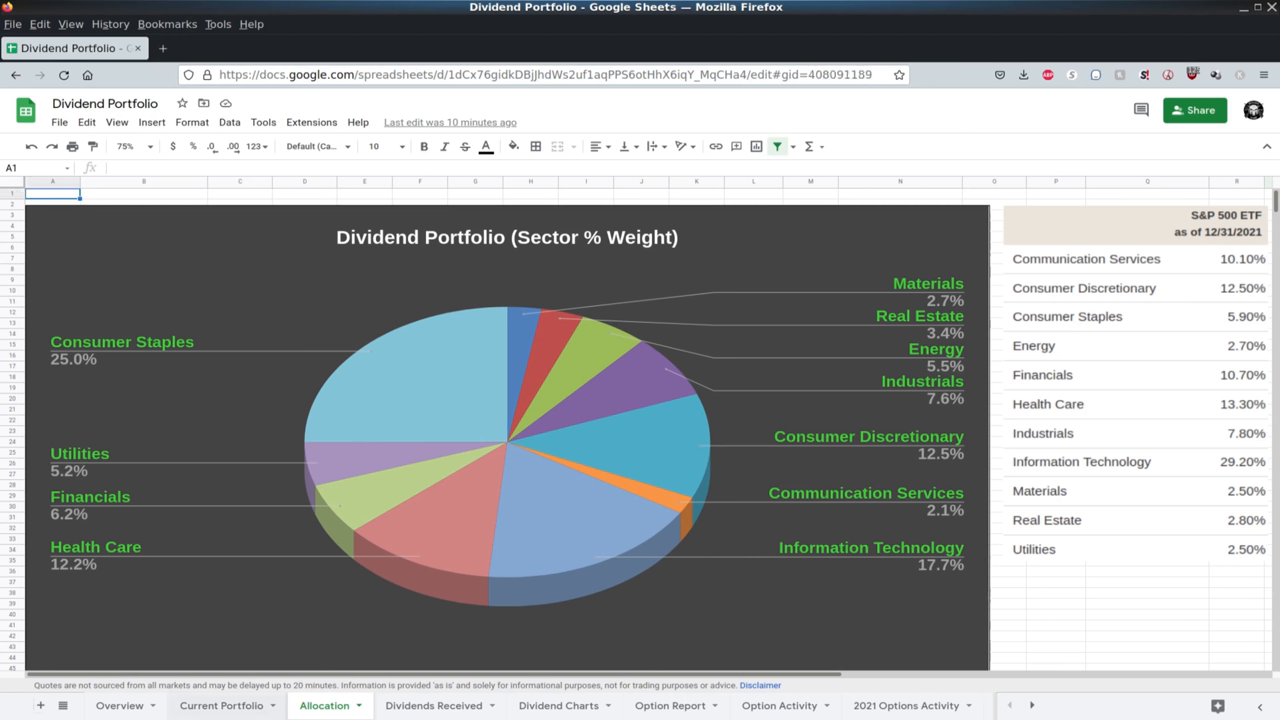
{"action": "left_click", "coordinate": [220, 705]}
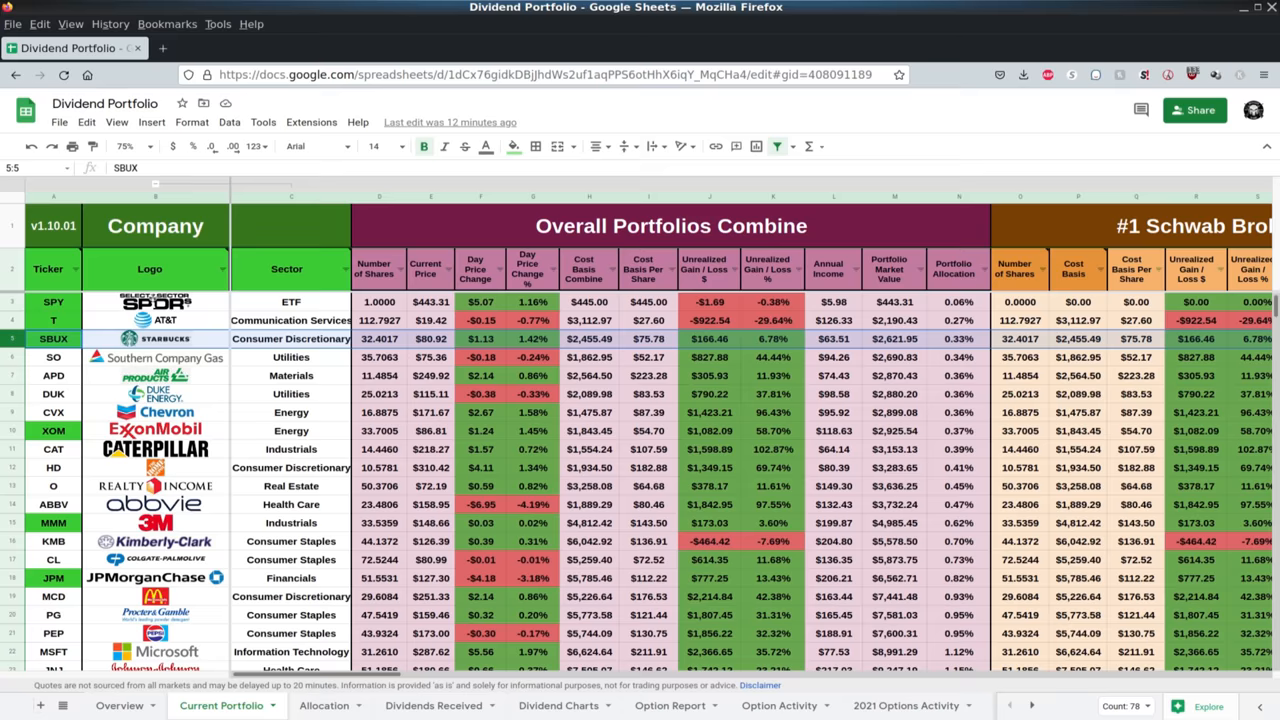
Switch to the Allocation sheet's sector % weight pie chart beside the S&P 500 ETF weights.
{"action": "left_click", "coordinate": [324, 705]}
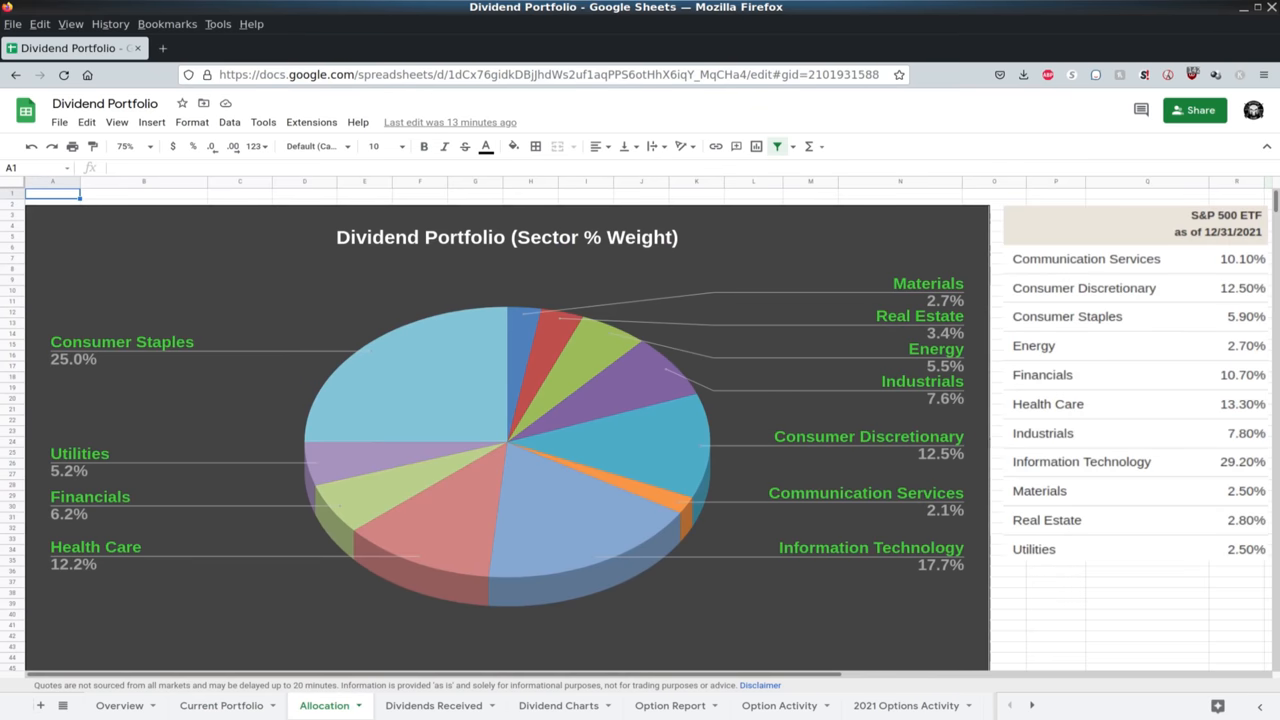
Flip between the Current Portfolio holdings and the Allocation pie chart, ending on Current Portfolio.
{"action": "left_click", "coordinate": [221, 705]}
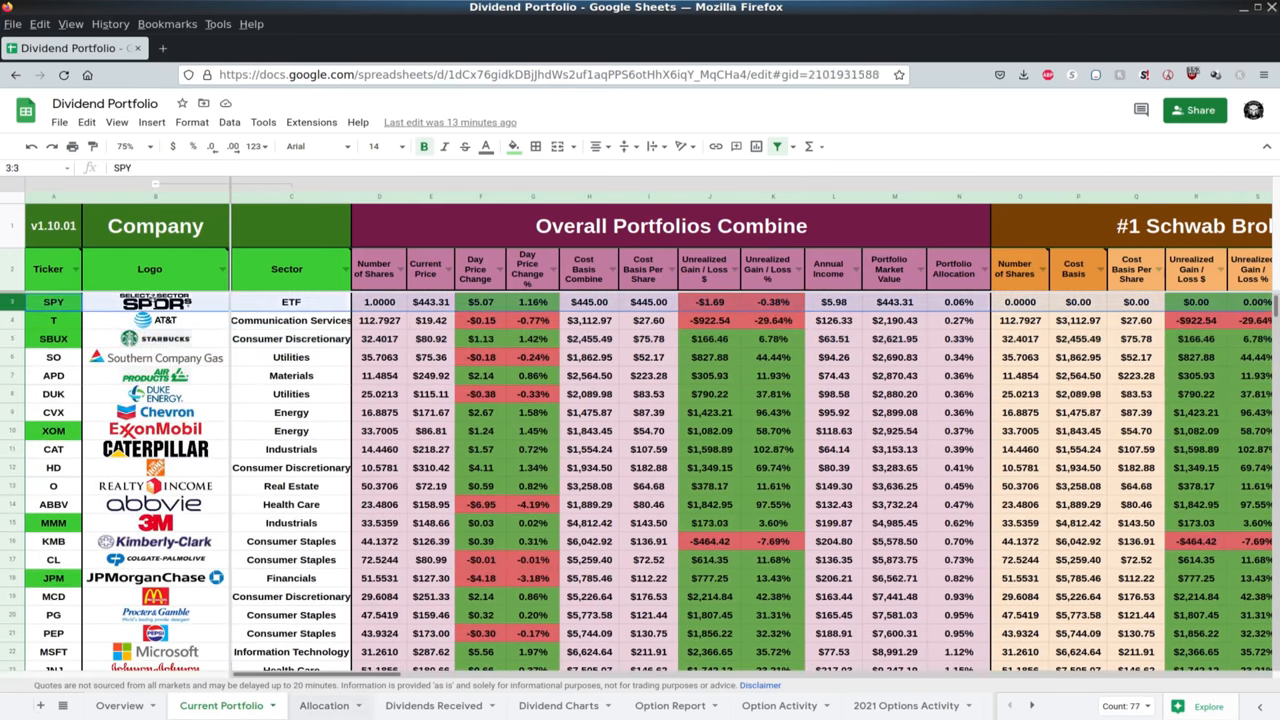
{"action": "left_click", "coordinate": [324, 705]}
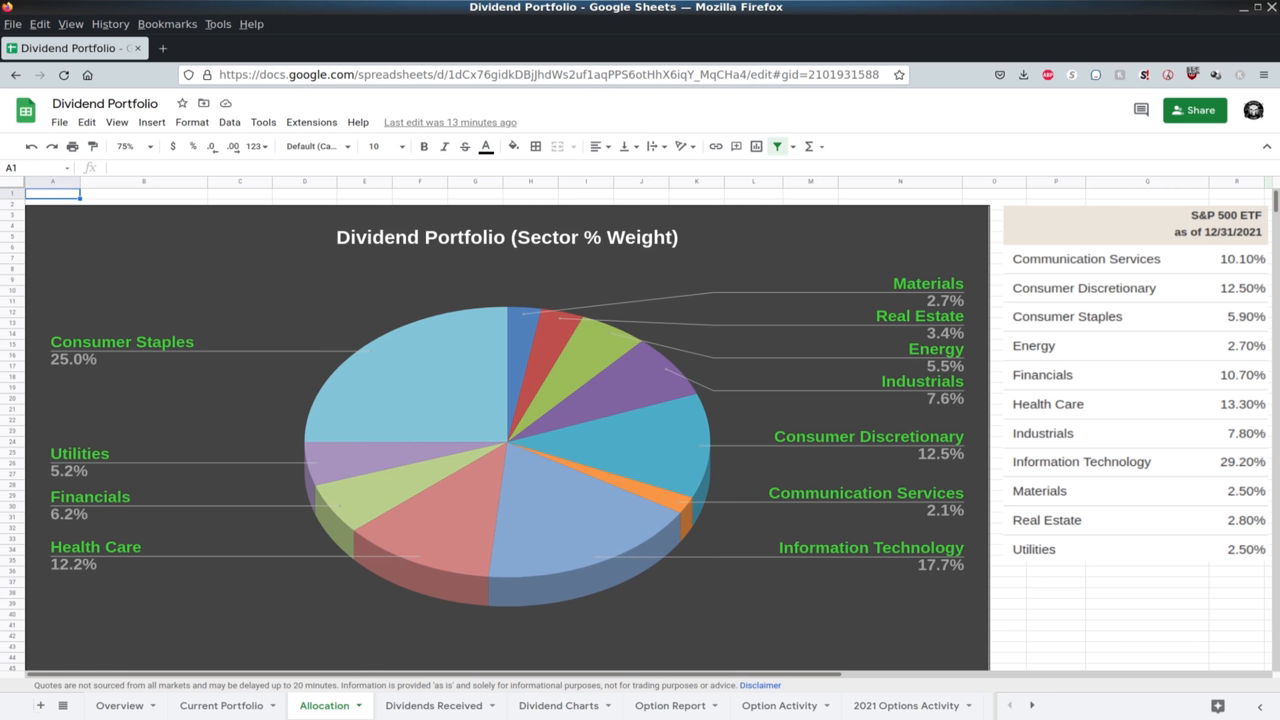
{"action": "left_click", "coordinate": [221, 705]}
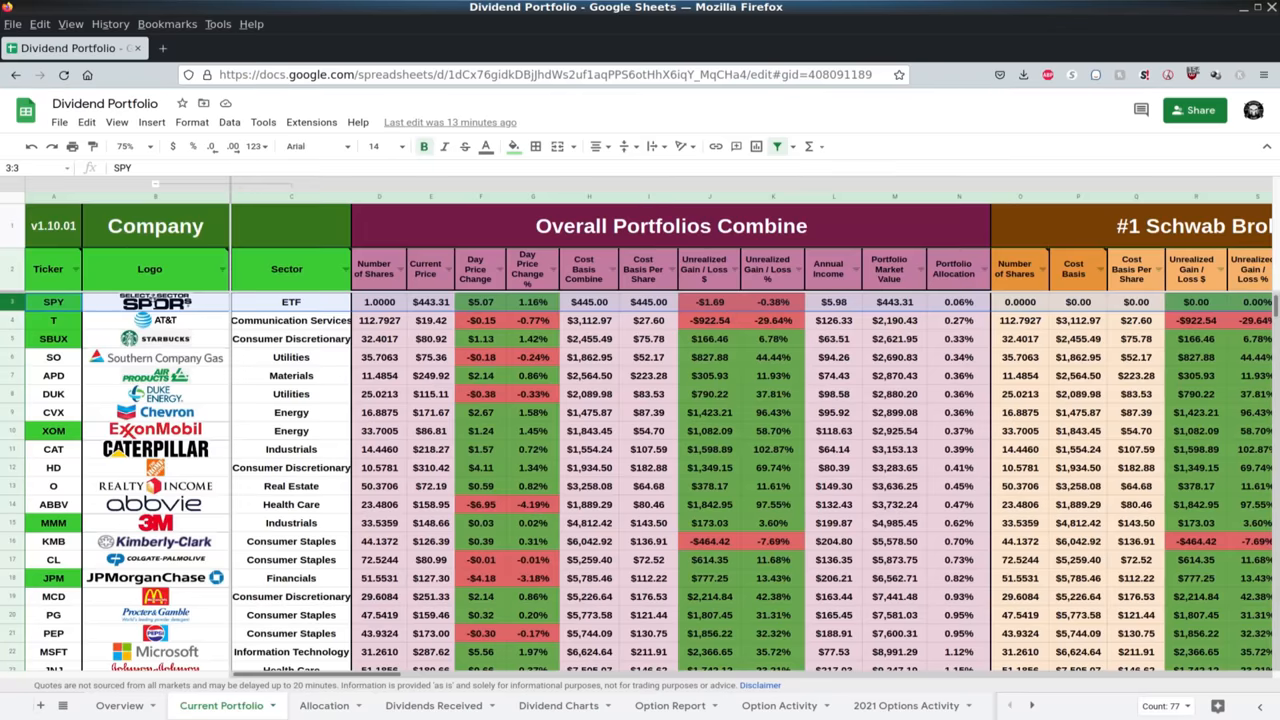
Single out the KMB and PEP Consumer Staples holdings, then switch to the Allocation sector pie chart.
{"action": "scroll", "scroll_direction": "down", "scroll_amount": 3}
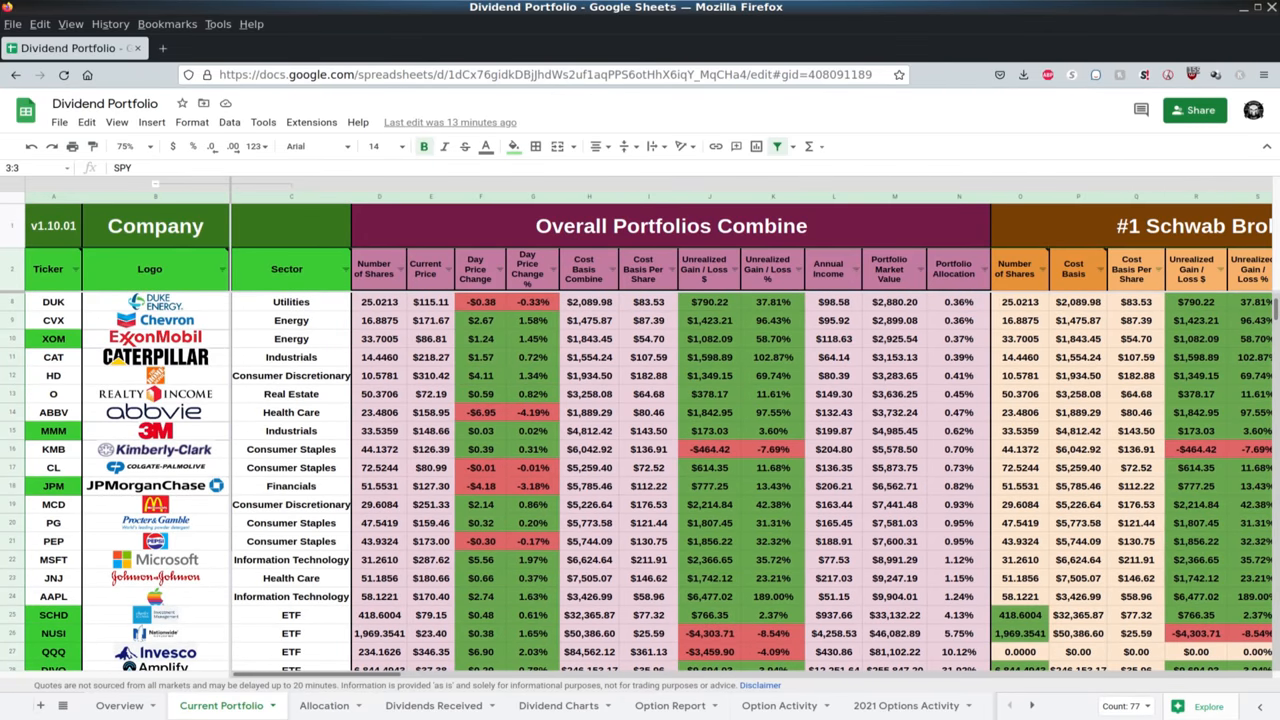
{"action": "left_click", "coordinate": [53, 448]}
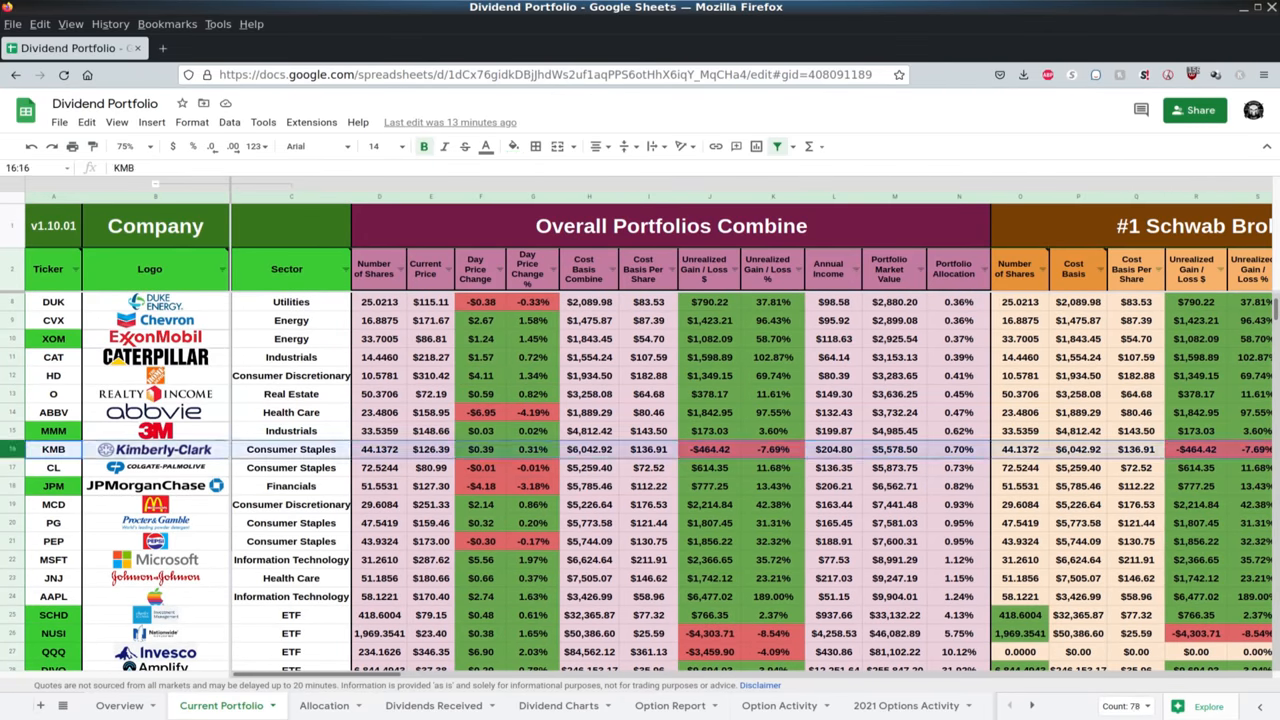
{"action": "left_click", "coordinate": [53, 467]}
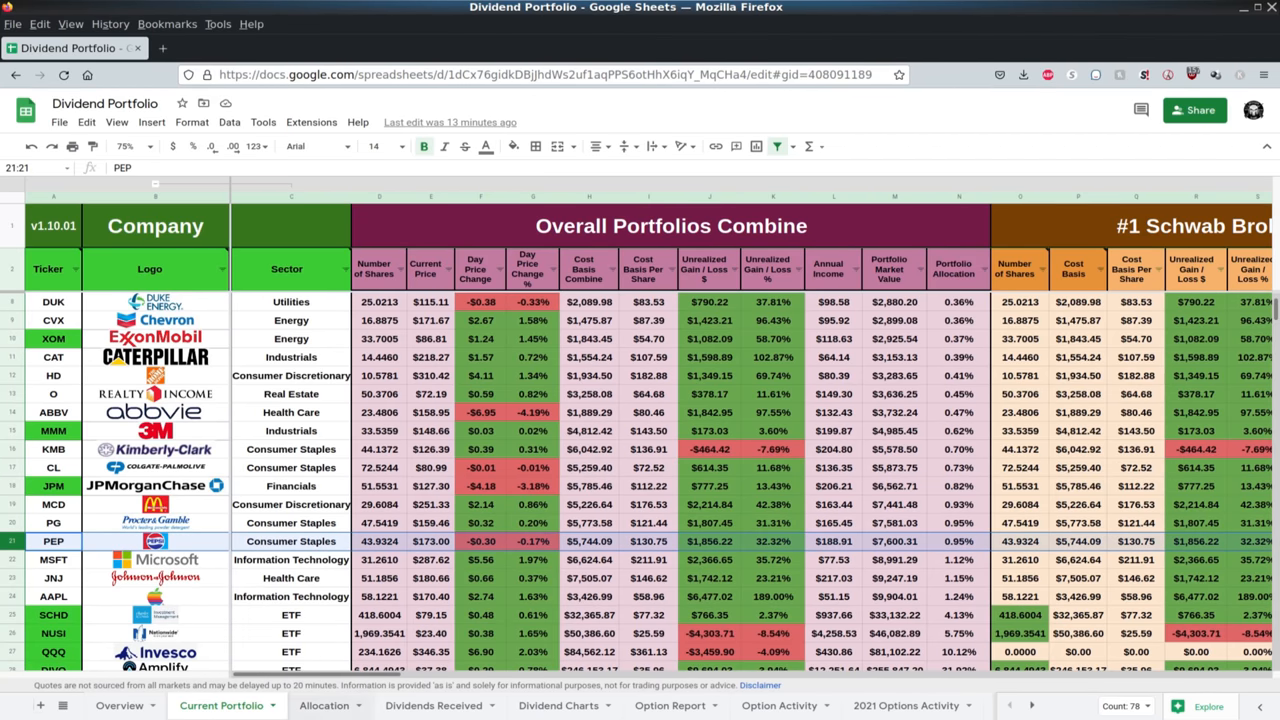
{"action": "left_click", "coordinate": [324, 705]}
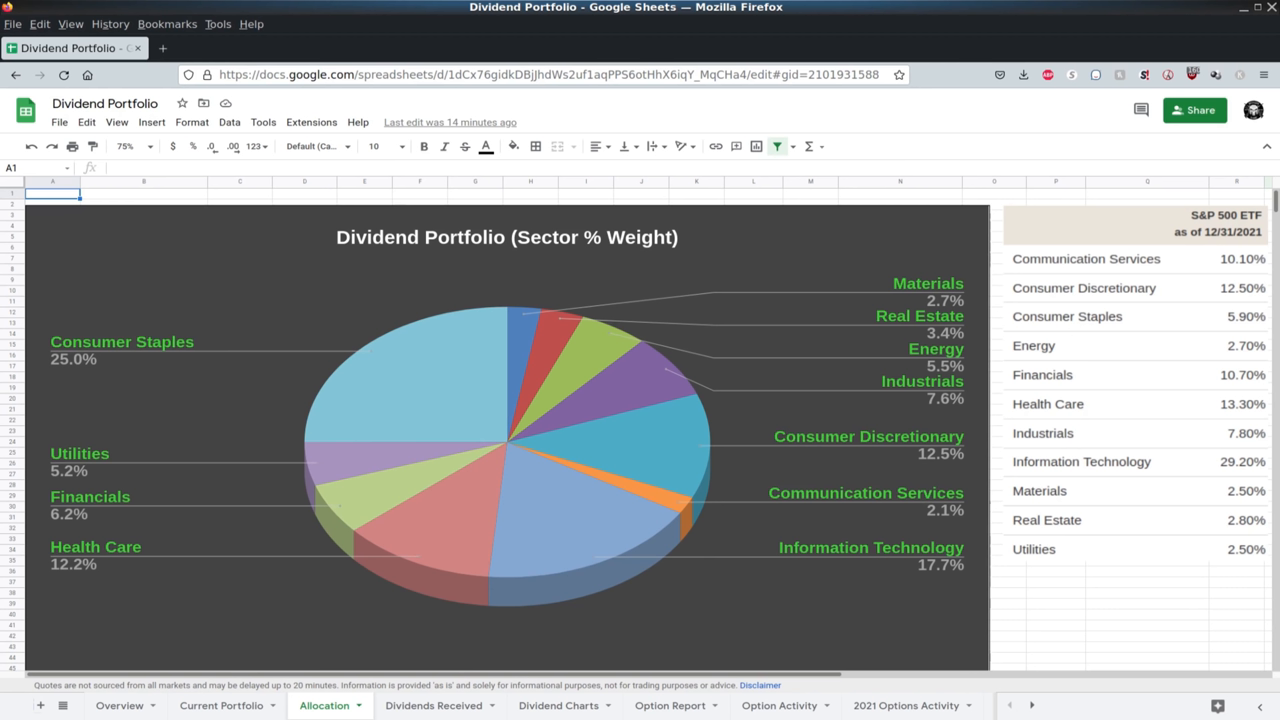
Return to the Current Portfolio sheet and locate the Realty Income (O) Real Estate row.
{"action": "left_click", "coordinate": [221, 705]}
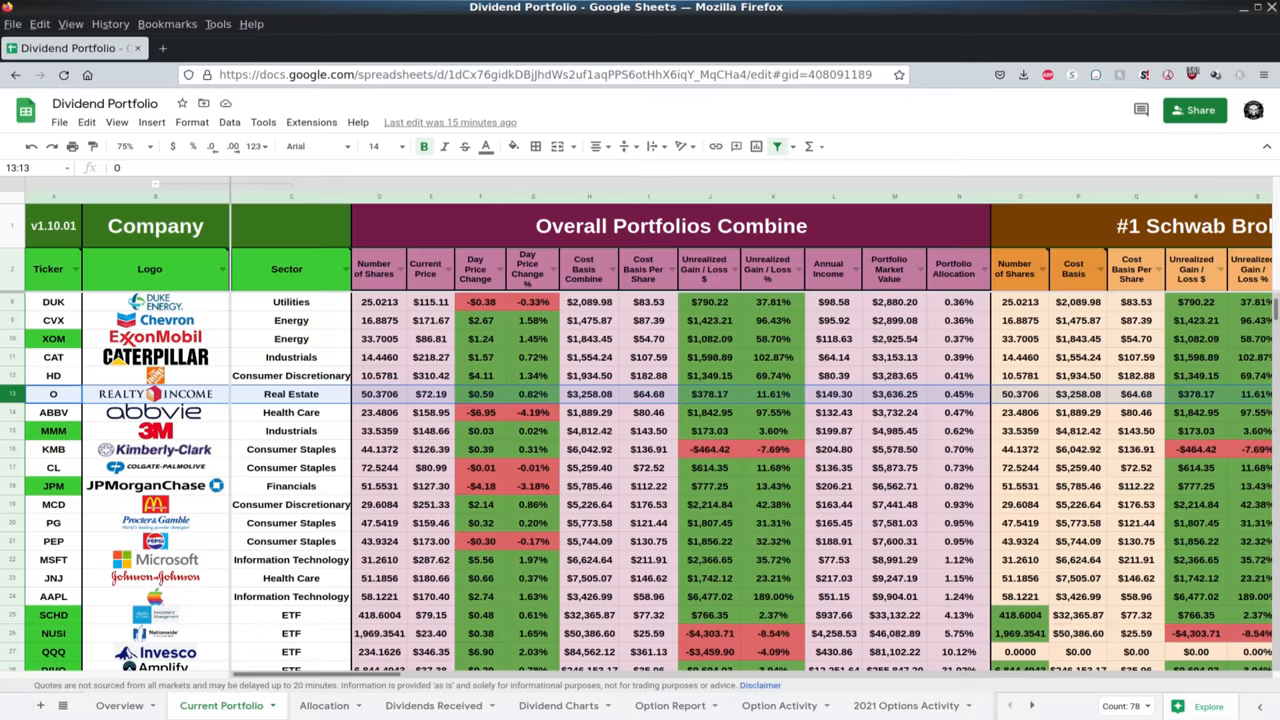
{"action": "left_click", "coordinate": [323, 705]}
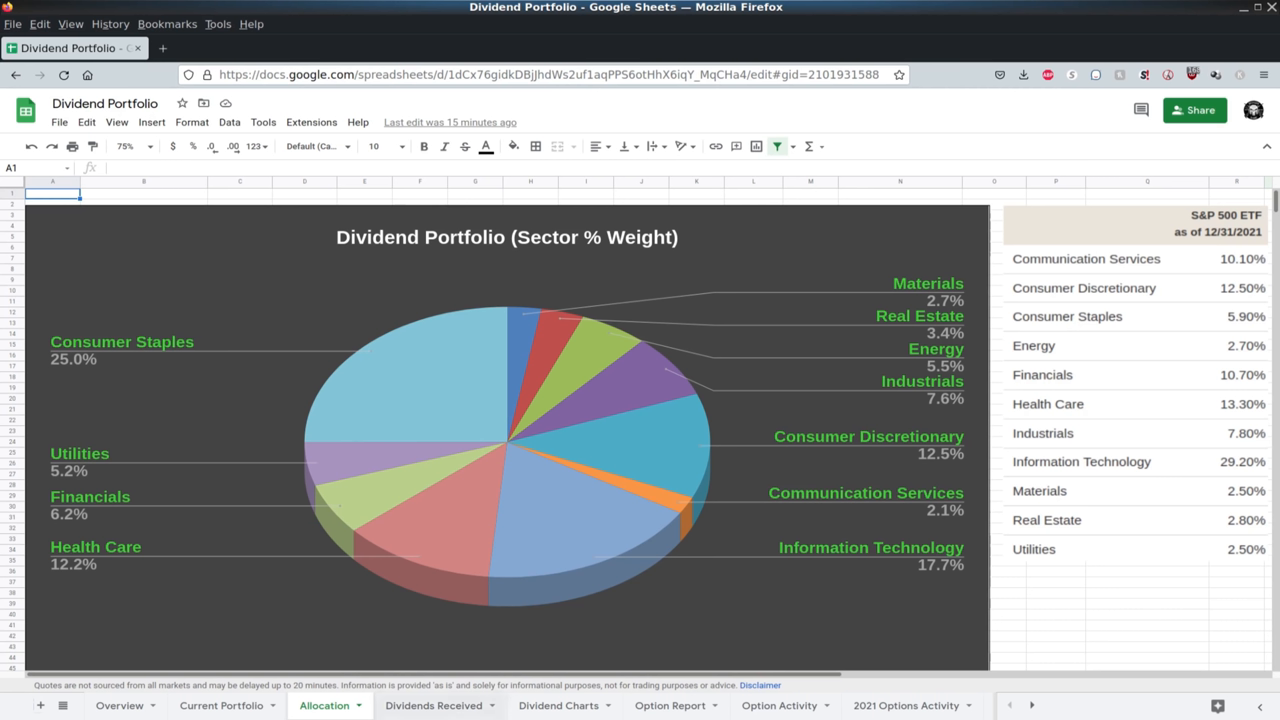
{"action": "left_click", "coordinate": [221, 705]}
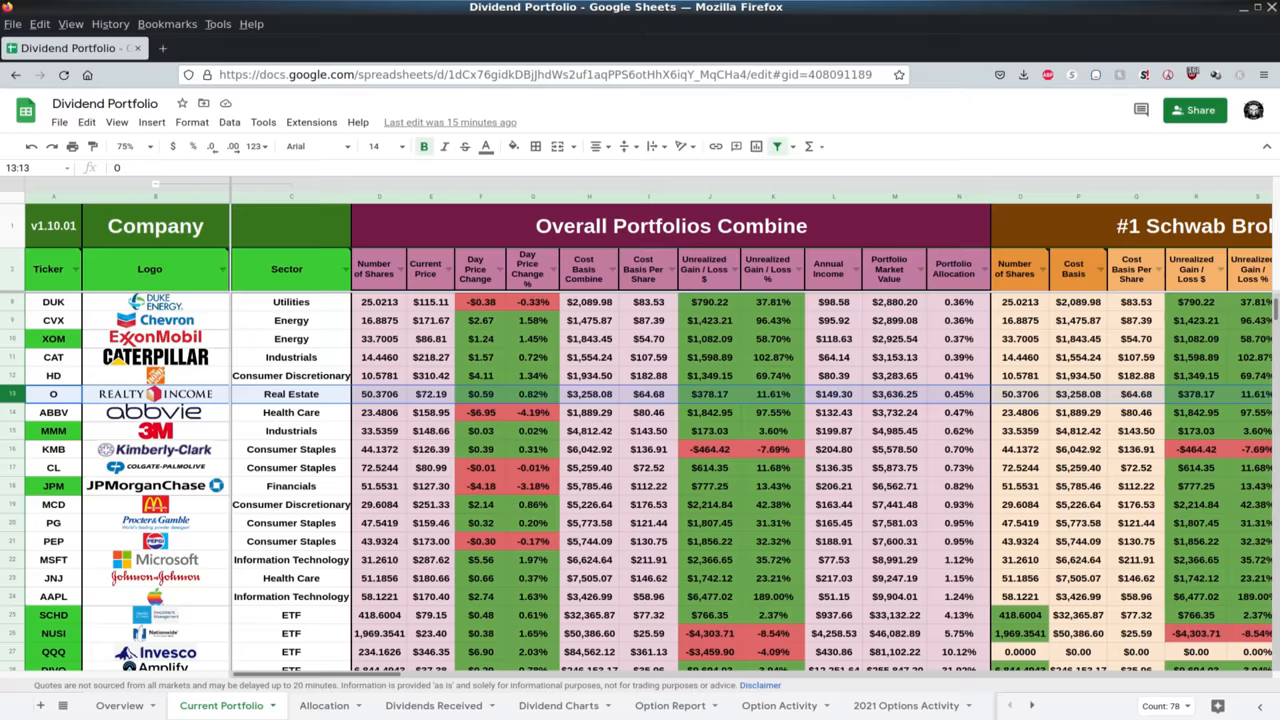